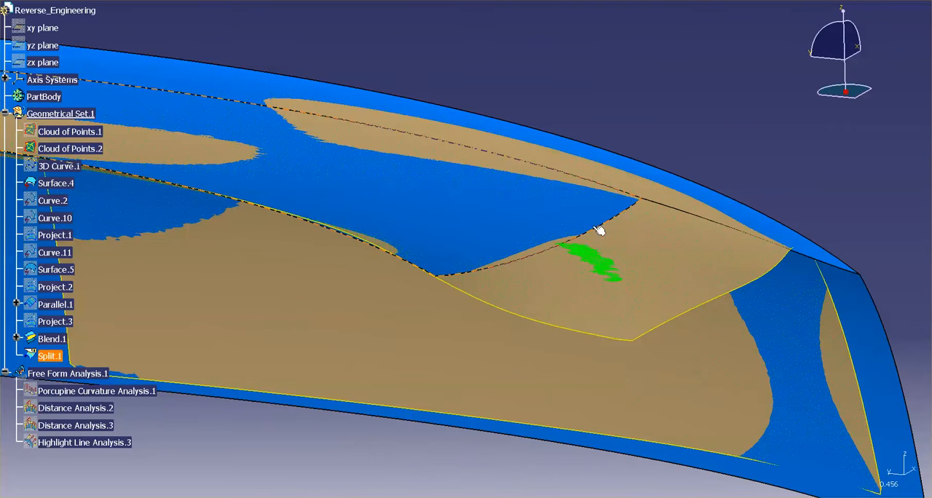
Select Cloud of Points.2 and bring up the Shape workbench welcome panel.
{"action": "left_click", "coordinate": [70, 149]}
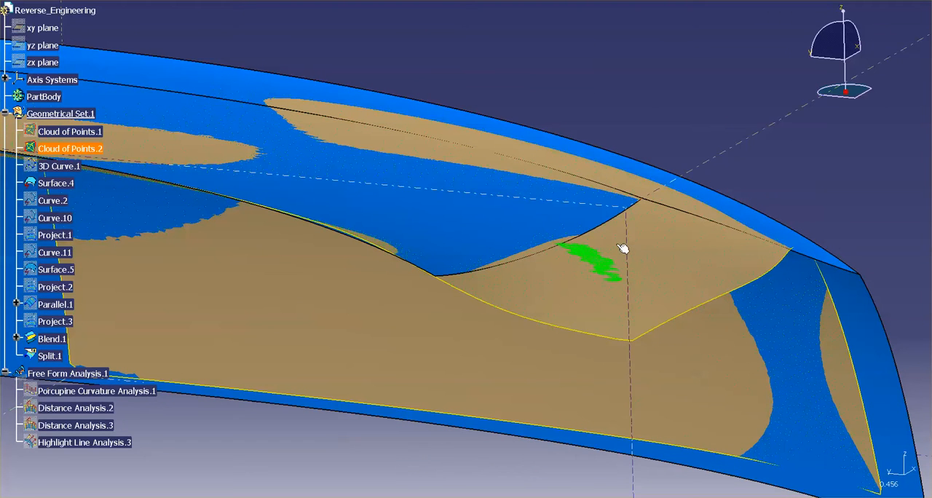
{"action": "left_click", "coordinate": [50, 356]}
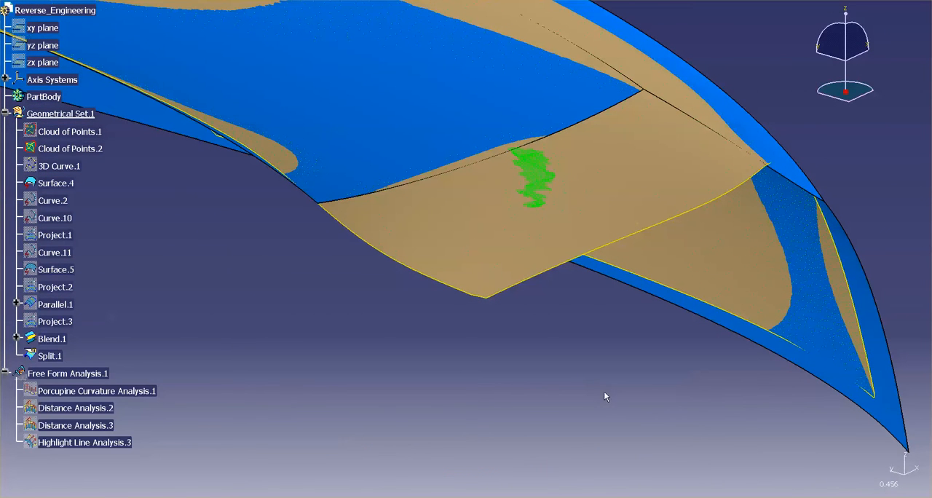
{"action": "mouse_move", "coordinate": [635, 463]}
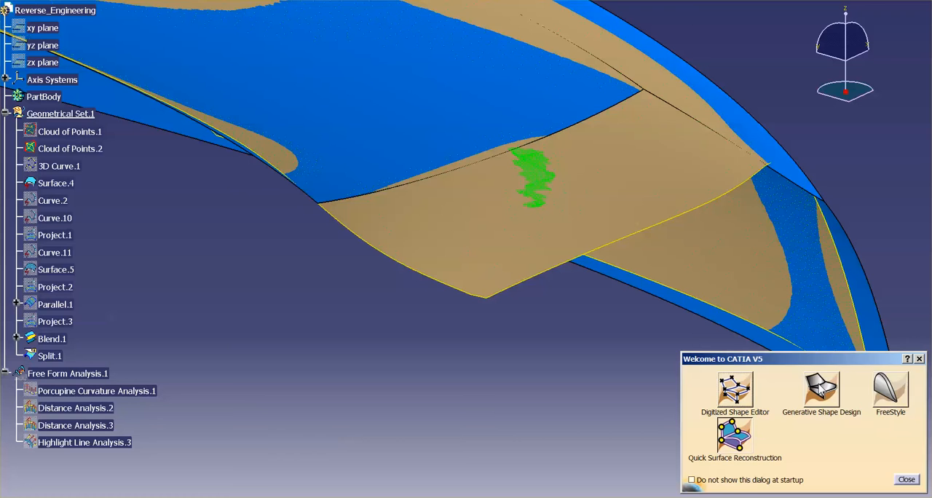
Enter the scan workbench and set Free Edges curve-from-scan creation to Interpolation.
{"action": "left_click", "coordinate": [903, 478]}
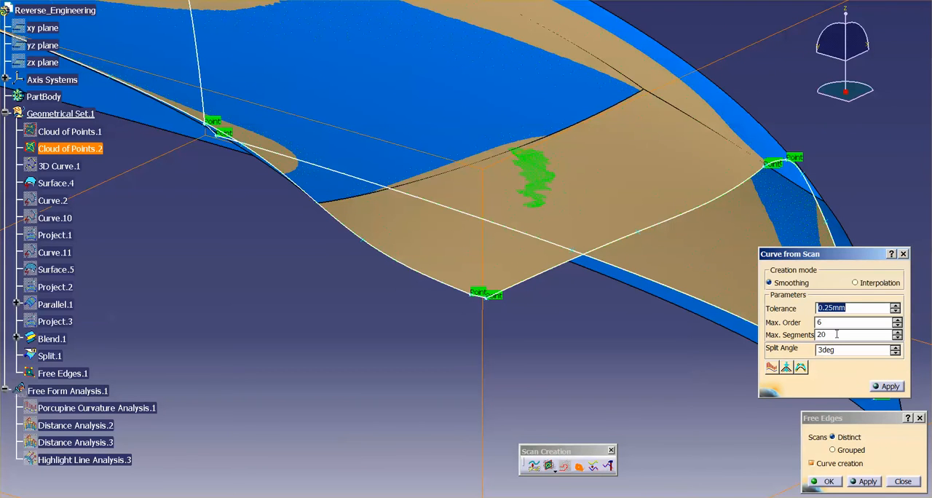
{"action": "left_click", "coordinate": [854, 282]}
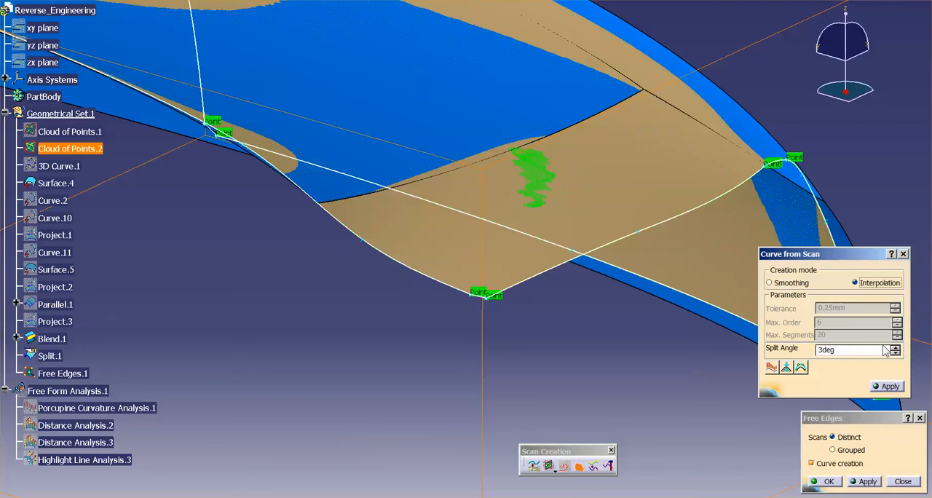
{"action": "mouse_move", "coordinate": [480, 304]}
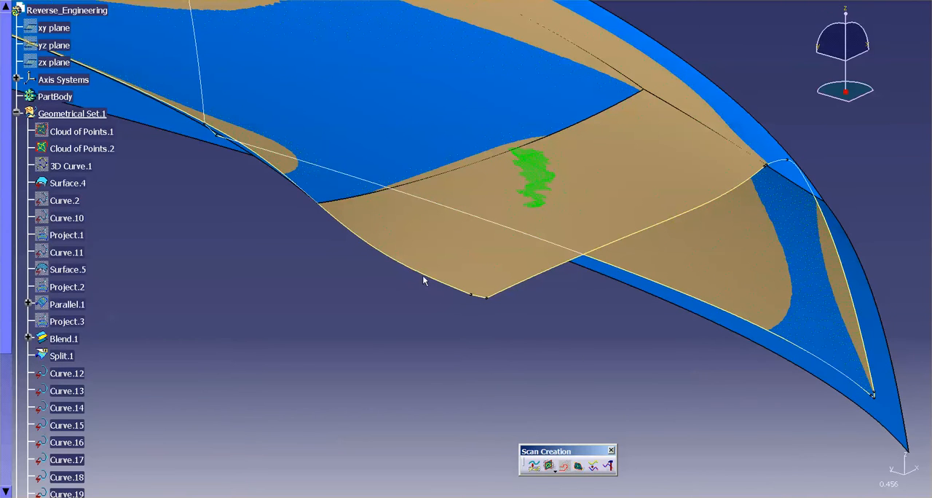
{"action": "mouse_move", "coordinate": [625, 390]}
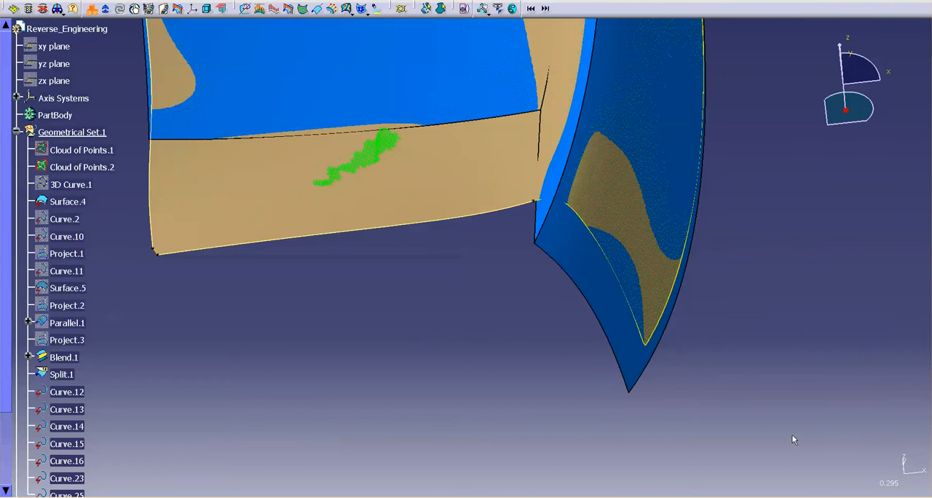
{"action": "mouse_move", "coordinate": [771, 469]}
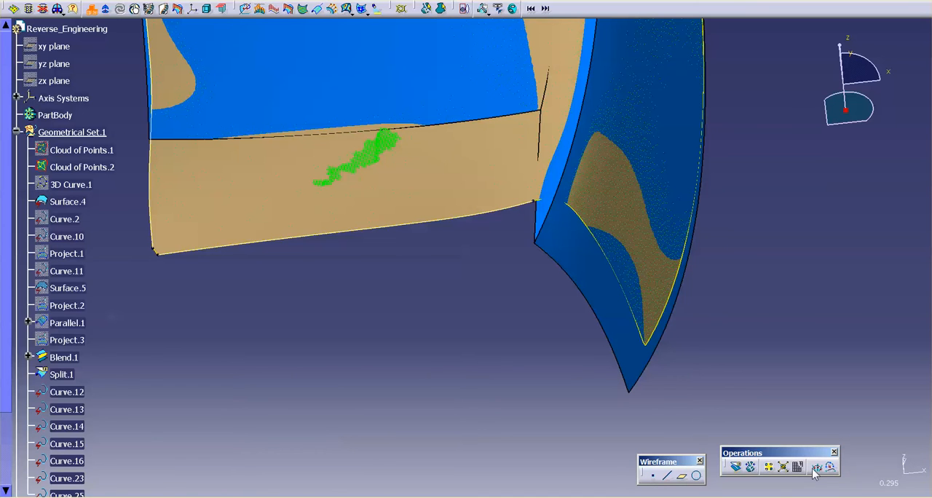
Convert Curve.23 at 0.1 mm tolerance, order 7, with control points shown, and accept it.
{"action": "left_click", "coordinate": [815, 469]}
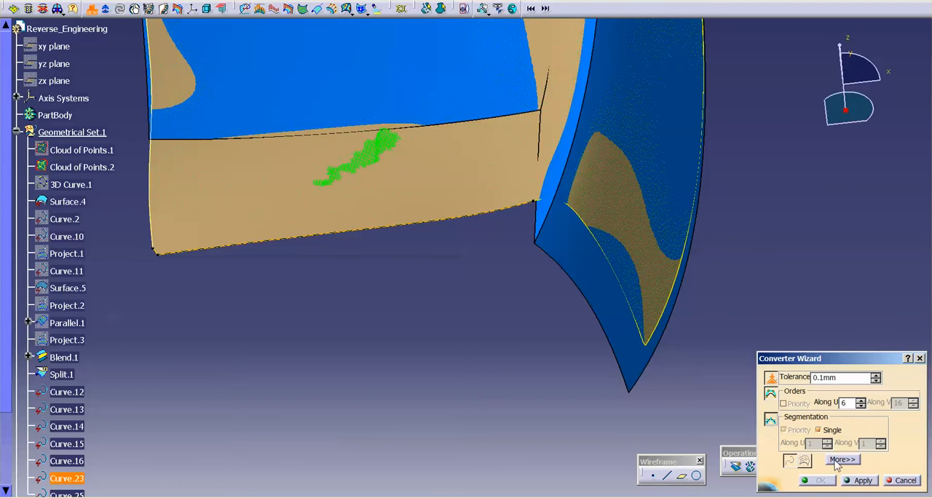
{"action": "left_click", "coordinate": [840, 461]}
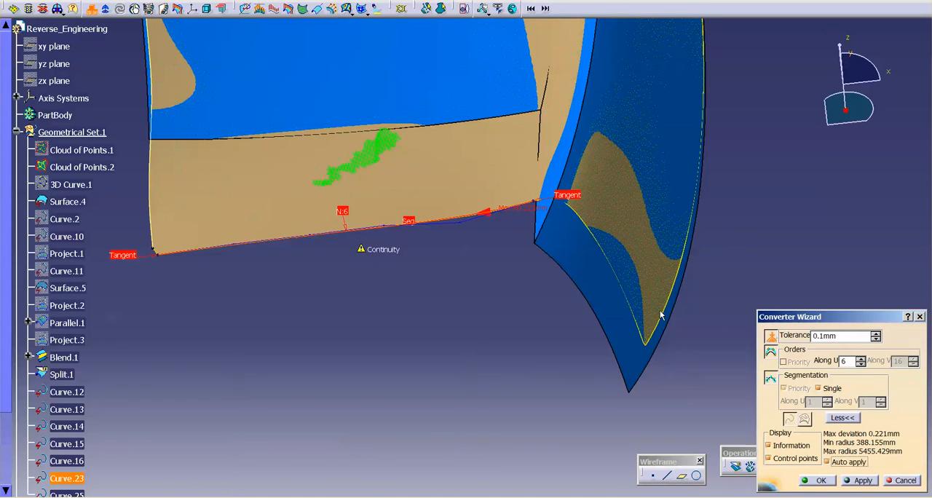
{"action": "mouse_move", "coordinate": [495, 306]}
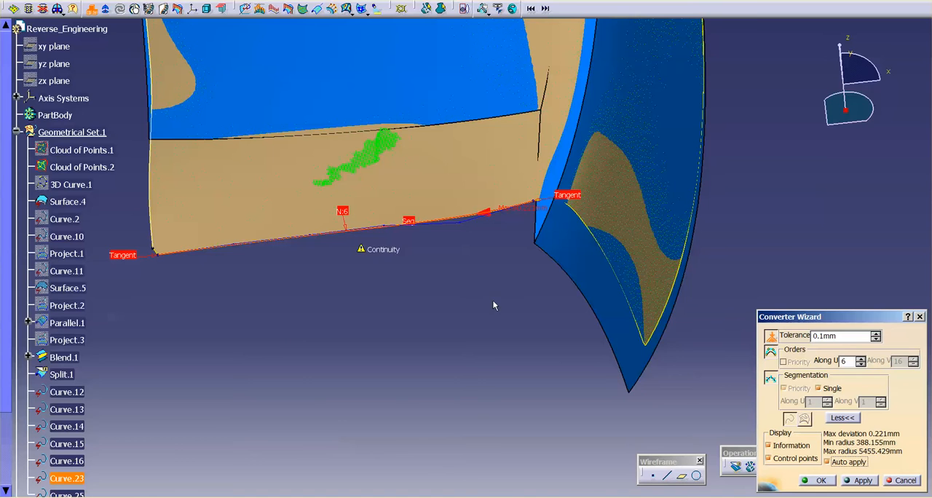
{"action": "left_click_drag", "start_coordinate": [494, 306], "coordinate": [483, 326]}
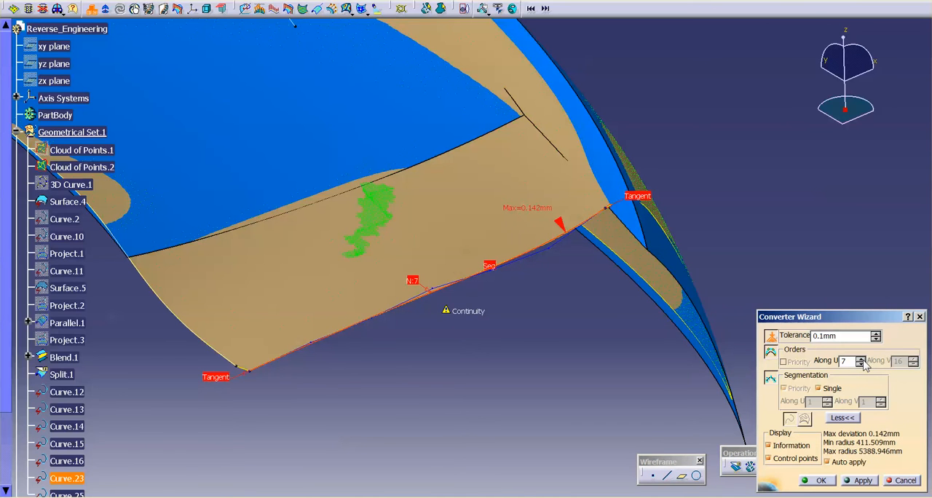
{"action": "left_click", "coordinate": [862, 355]}
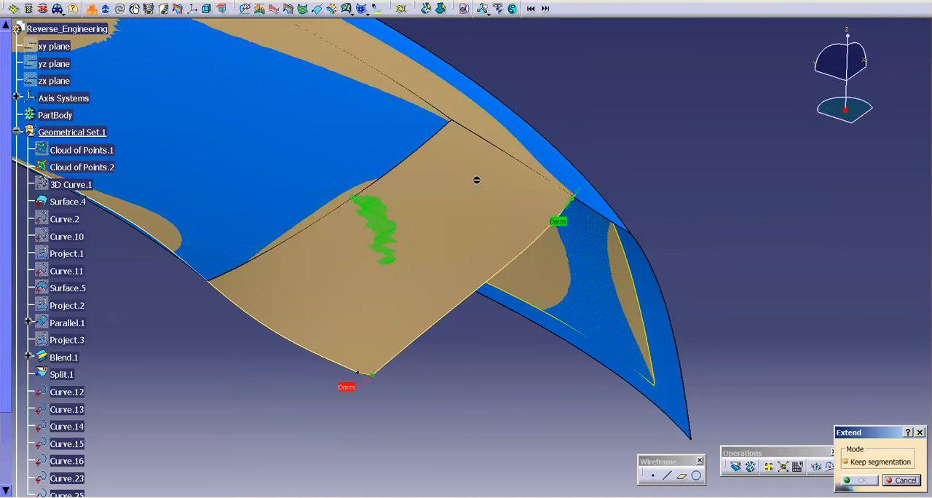
Lengthen the converted edge curve at its end while keeping its segmentation.
{"action": "left_click_drag", "start_coordinate": [568, 196], "coordinate": [589, 184]}
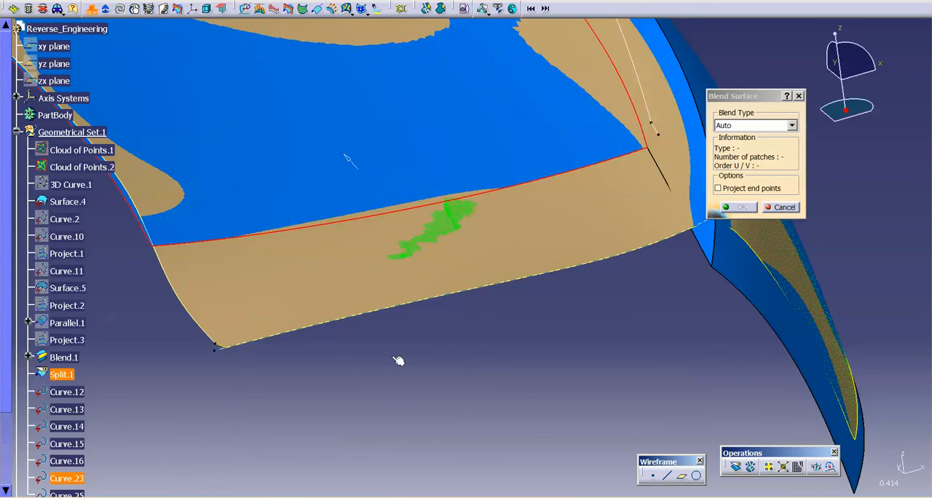
{"action": "mouse_move", "coordinate": [536, 283]}
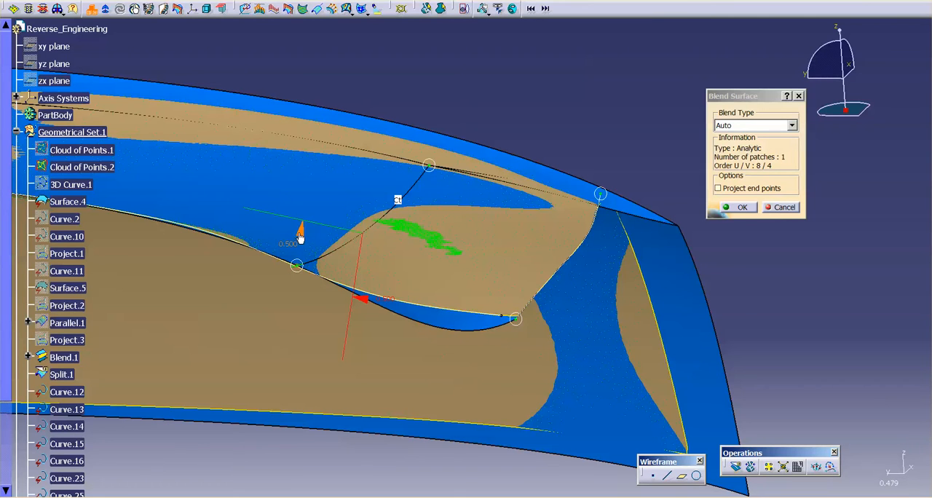
Adjust the blend surface's tangency manipulator at its edge before accepting the patch.
{"action": "left_click_drag", "start_coordinate": [300, 230], "coordinate": [332, 233]}
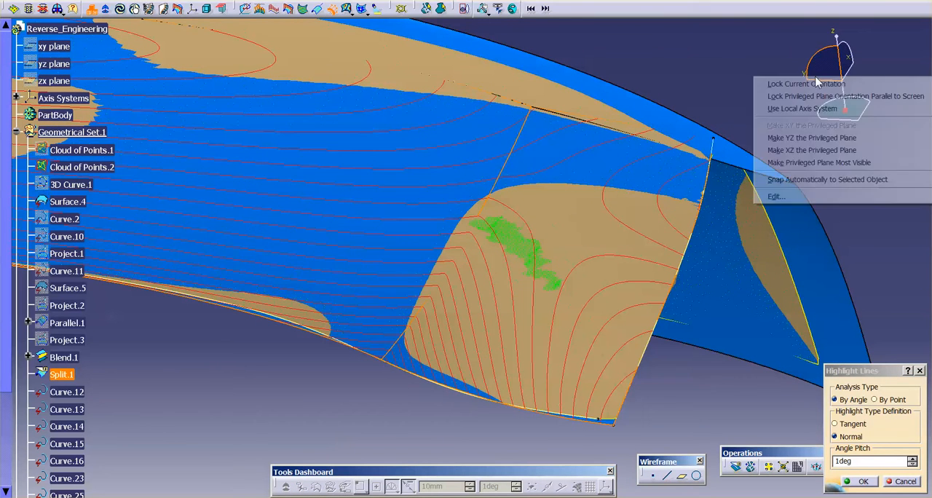
{"action": "mouse_move", "coordinate": [813, 138]}
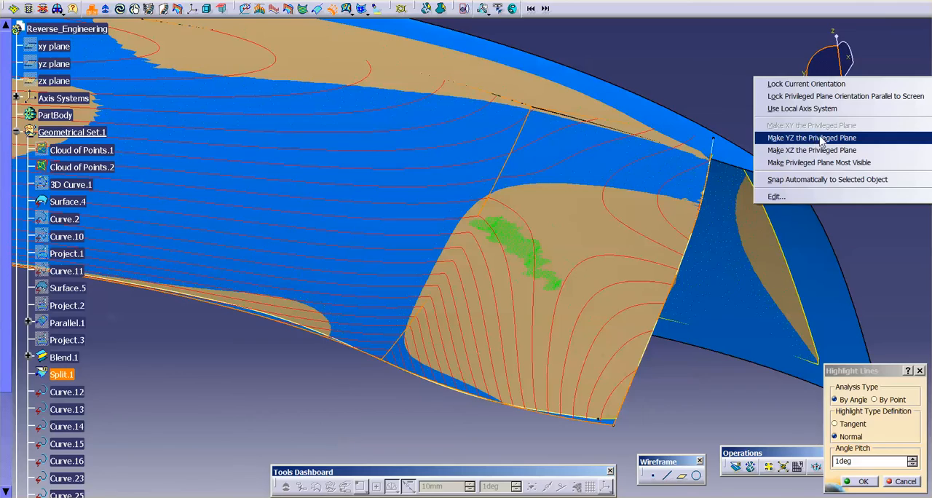
Make YZ the privileged plane and view the whole highlight-lined patch.
{"action": "left_click", "coordinate": [813, 138]}
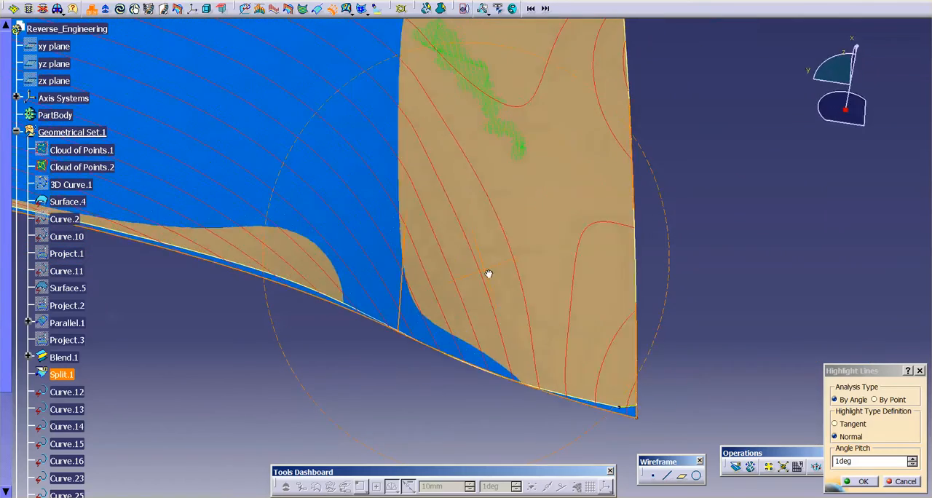
{"action": "left_click_drag", "start_coordinate": [489, 273], "coordinate": [535, 227]}
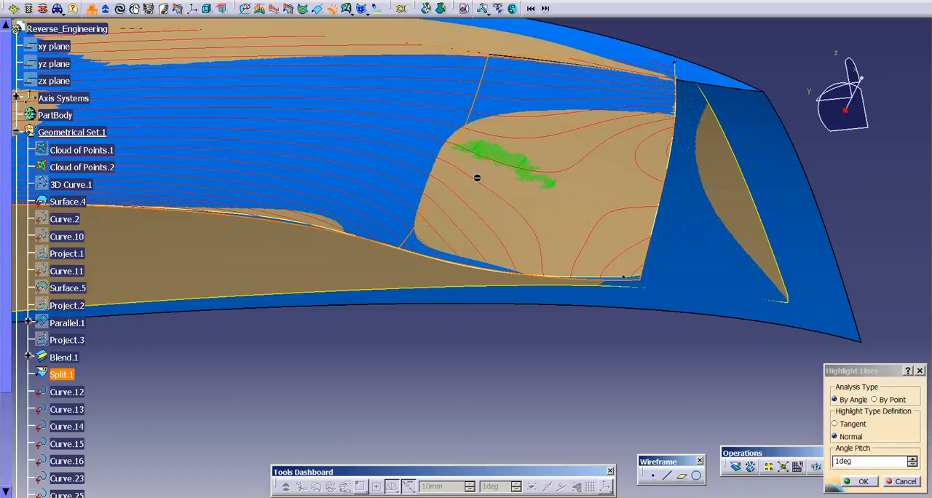
{"action": "mouse_move", "coordinate": [610, 326]}
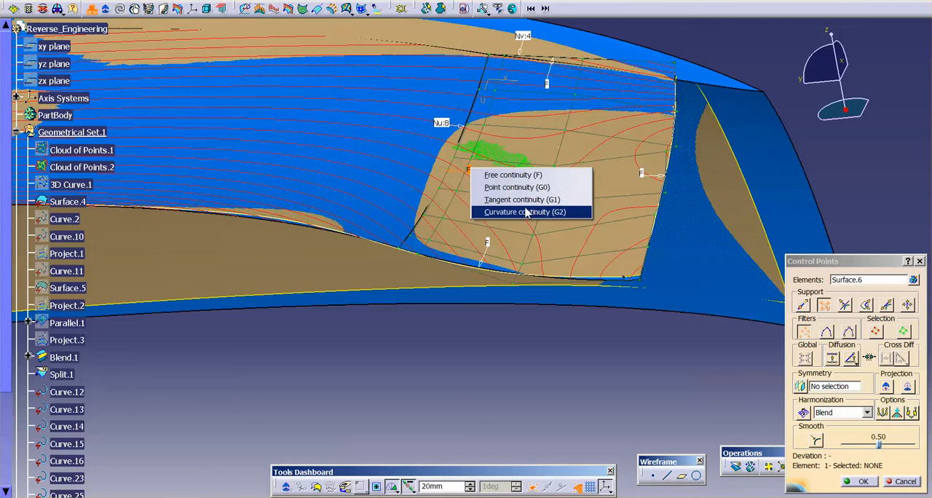
Apply curvature continuity (G2) at Surface.6's patch edge in Control Points.
{"action": "left_click", "coordinate": [529, 212]}
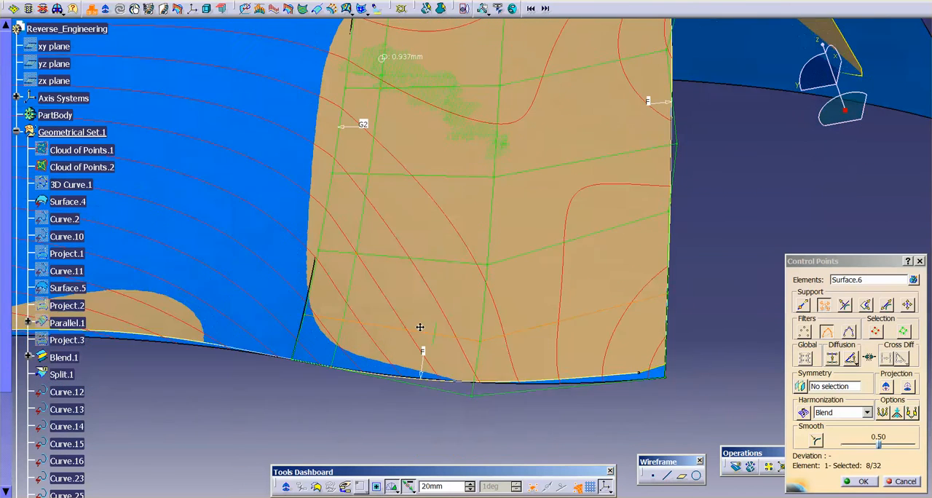
Pull Surface.6's selected control points toward the green scan points to fit the patch.
{"action": "left_click_drag", "start_coordinate": [420, 326], "coordinate": [471, 283]}
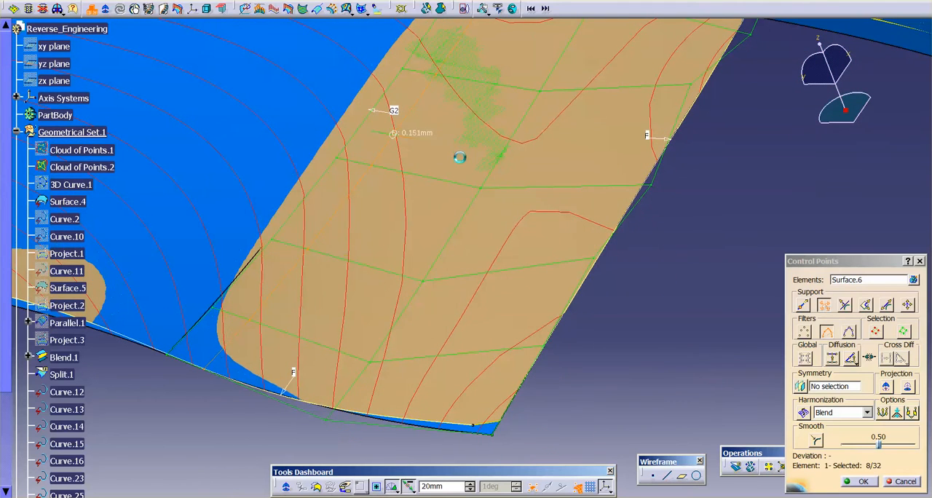
{"action": "left_click_drag", "start_coordinate": [460, 157], "coordinate": [481, 165]}
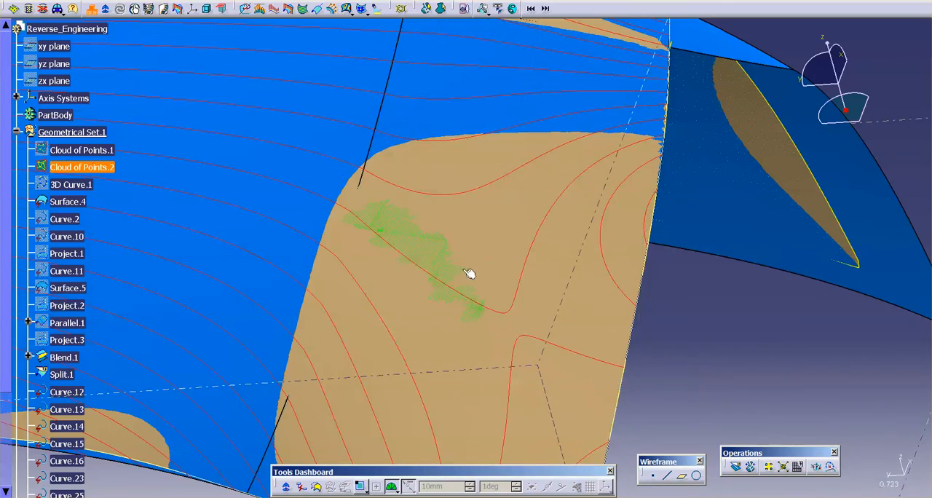
Zoom onto the lower blend patch and hide the curvature analysis and Cloud of Points.2.
{"action": "left_click_drag", "start_coordinate": [469, 273], "coordinate": [506, 277]}
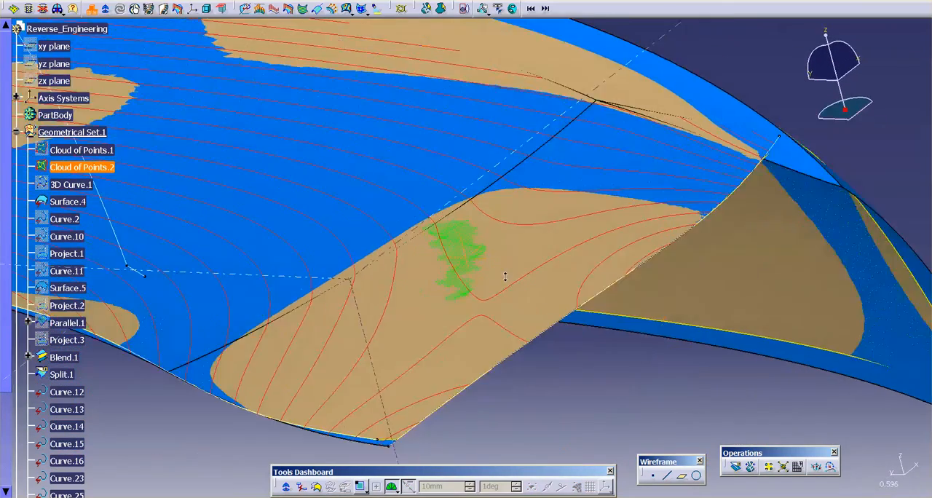
{"action": "left_click_drag", "start_coordinate": [505, 276], "coordinate": [479, 306]}
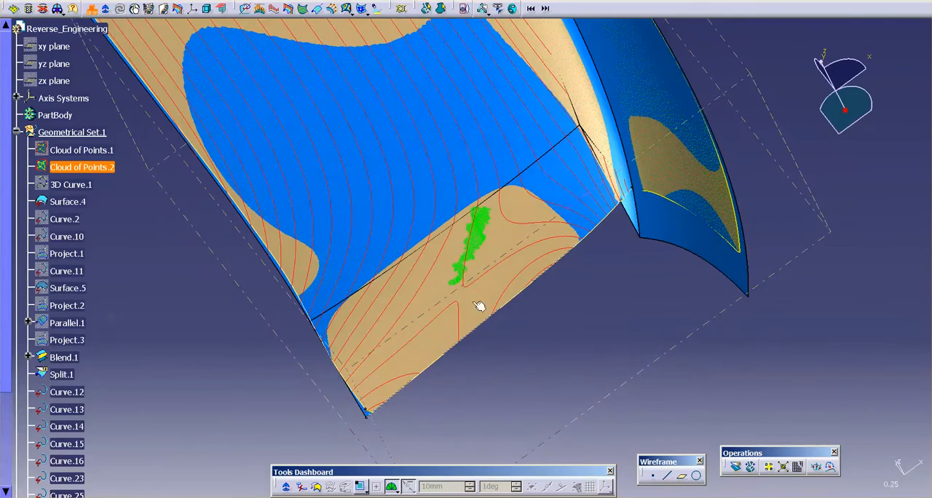
{"action": "left_click_drag", "start_coordinate": [479, 306], "coordinate": [524, 317]}
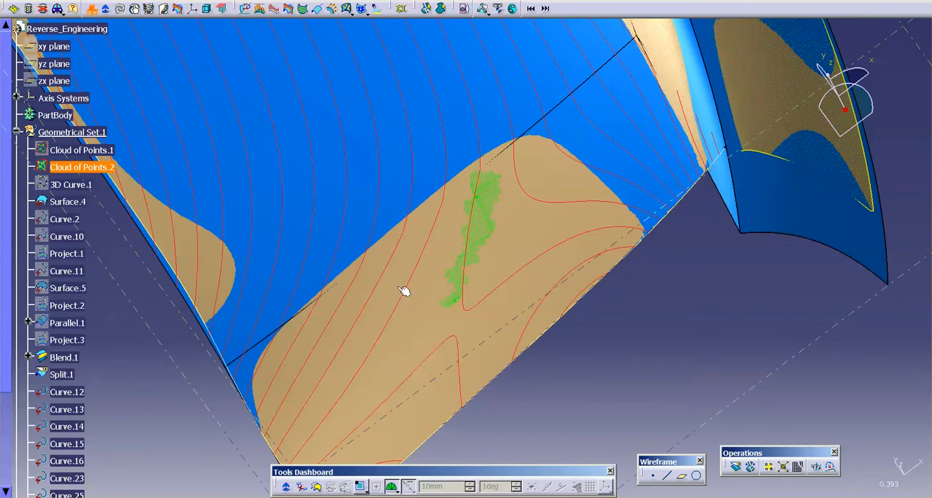
{"action": "mouse_move", "coordinate": [309, 347]}
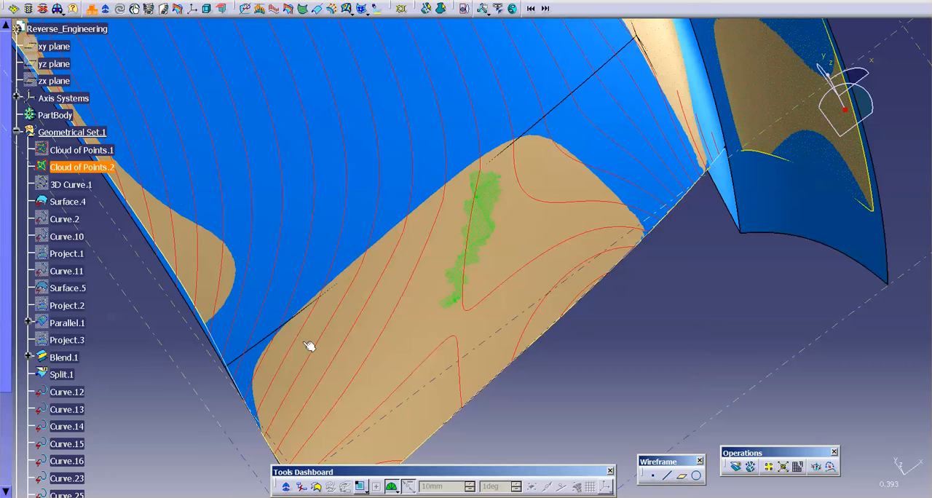
{"action": "mouse_move", "coordinate": [422, 259]}
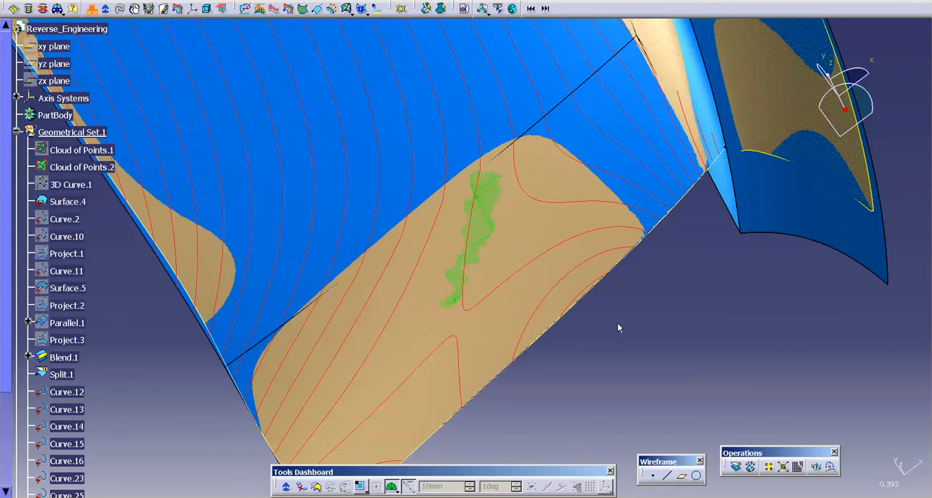
{"action": "left_click", "coordinate": [82, 168]}
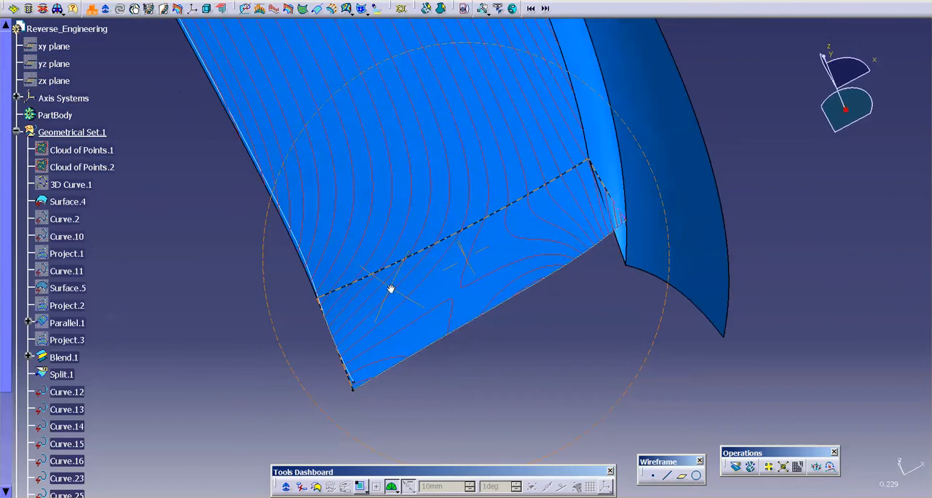
Extend Surface.6 past its right edge over the neighbouring panel, keeping segmentation, and confirm.
{"action": "right_click", "coordinate": [88, 377]}
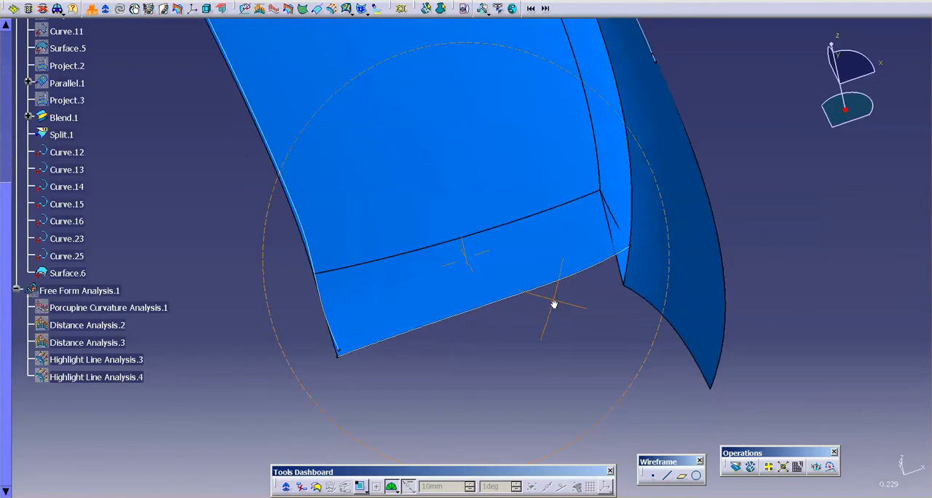
{"action": "left_click_drag", "start_coordinate": [553, 305], "coordinate": [512, 347]}
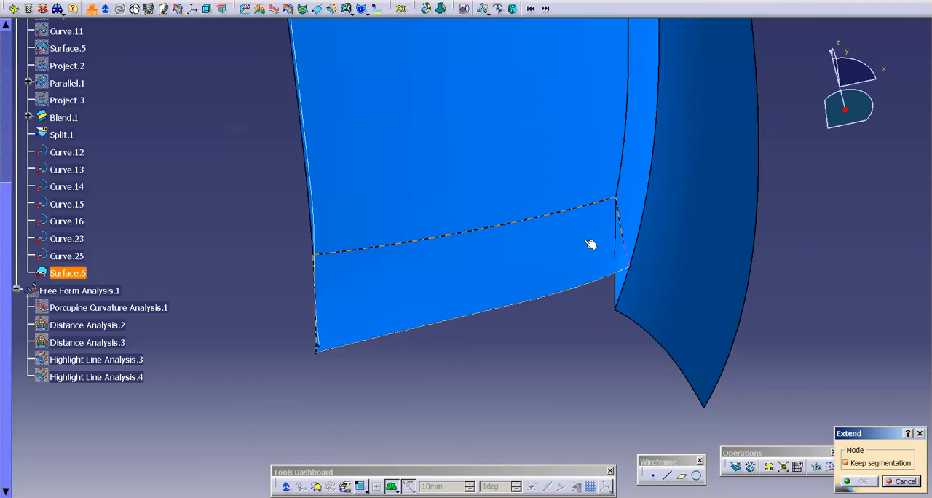
{"action": "left_click_drag", "start_coordinate": [591, 244], "coordinate": [646, 218]}
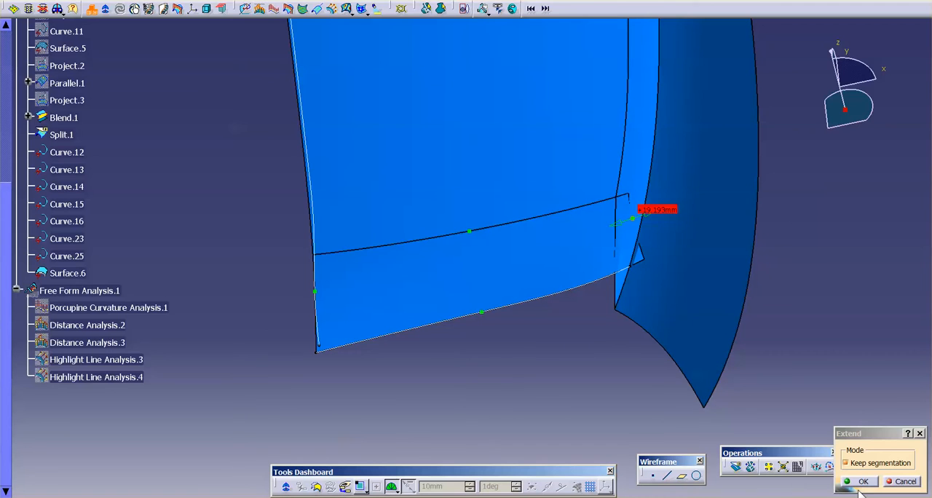
{"action": "left_click", "coordinate": [865, 480]}
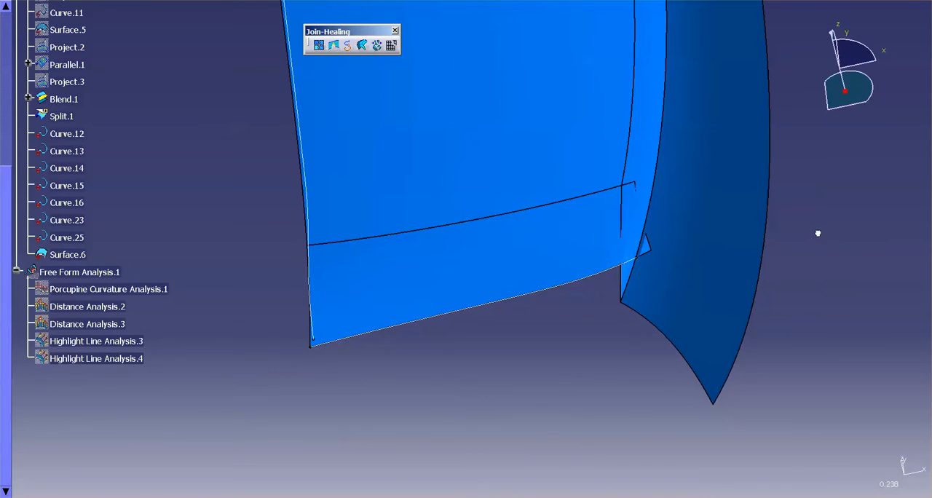
{"action": "mouse_move", "coordinate": [853, 282]}
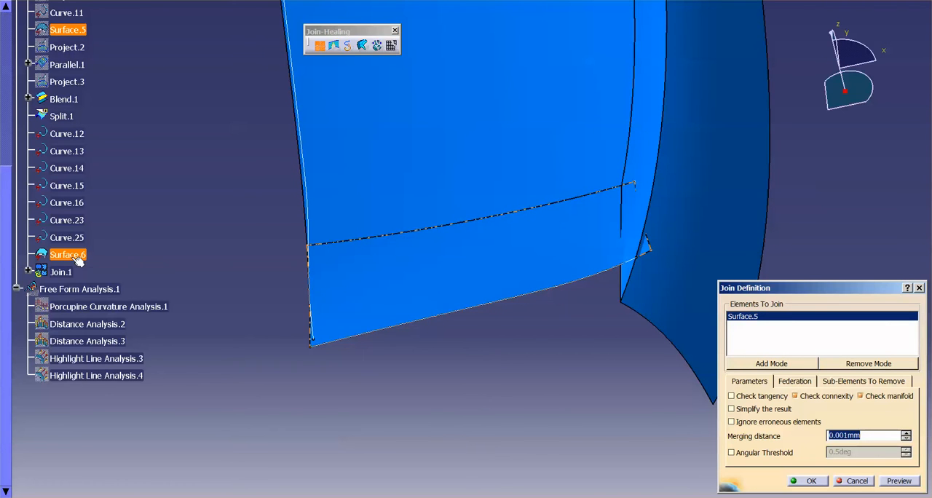
Join Surface.5 and Surface.6 into Join.1 at 0.001 mm merging distance, then select Surface.5's options.
{"action": "left_click", "coordinate": [67, 254]}
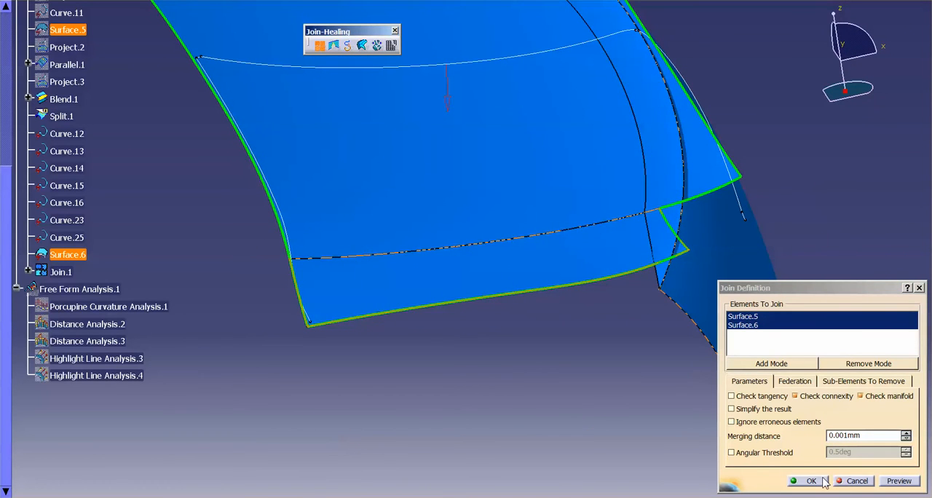
{"action": "left_click", "coordinate": [814, 480]}
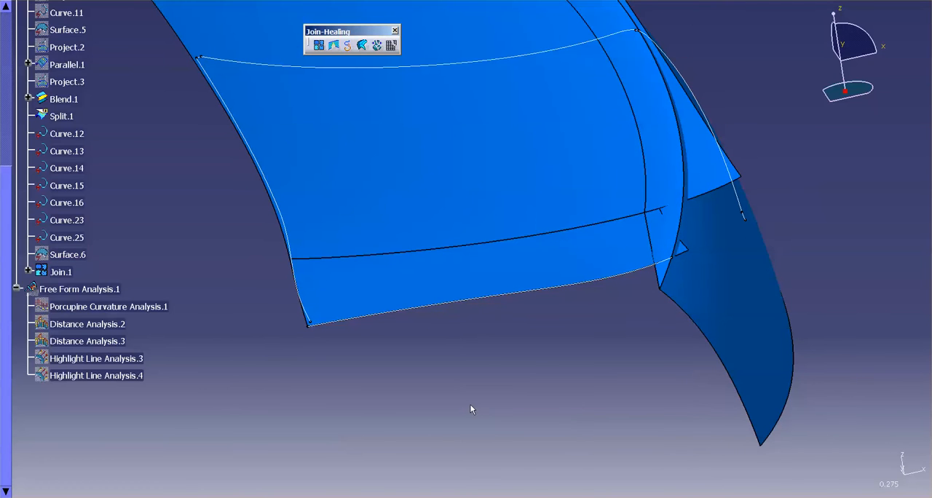
{"action": "left_click", "coordinate": [67, 29]}
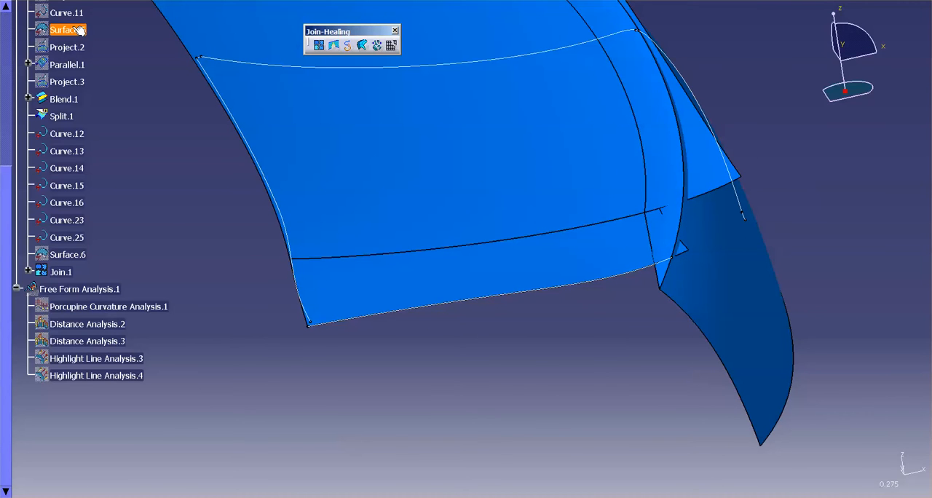
{"action": "right_click", "coordinate": [65, 32]}
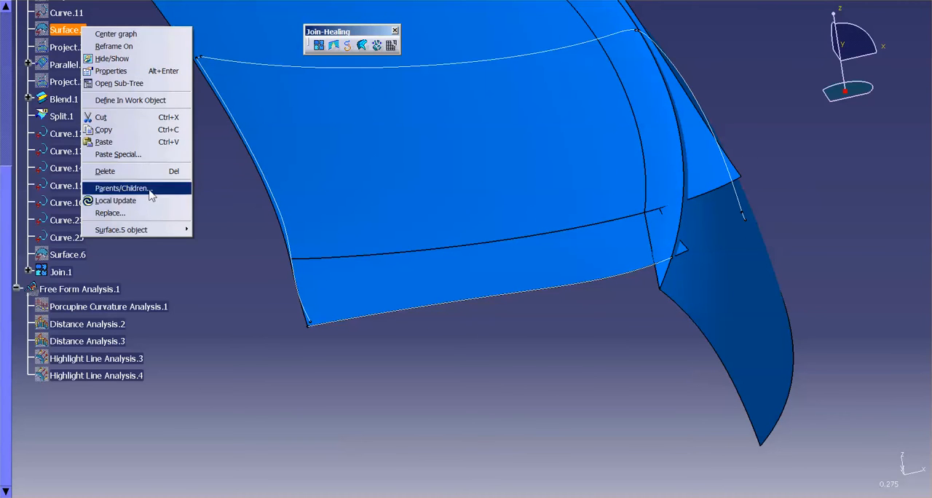
{"action": "left_click", "coordinate": [110, 213]}
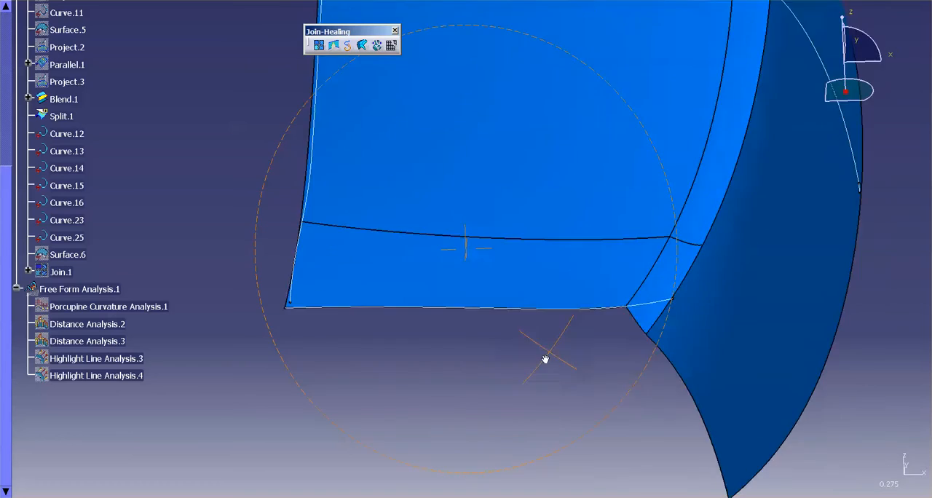
{"action": "left_click", "coordinate": [61, 116]}
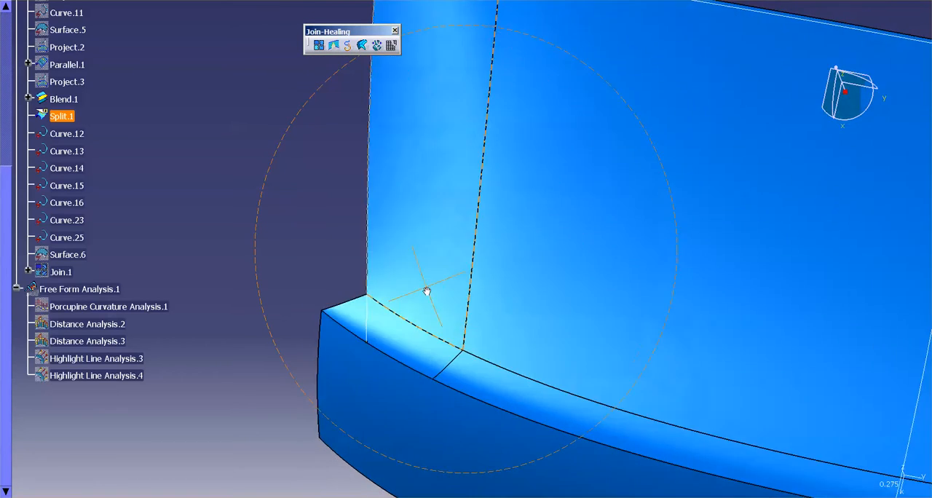
{"action": "left_click_drag", "start_coordinate": [425, 291], "coordinate": [531, 286]}
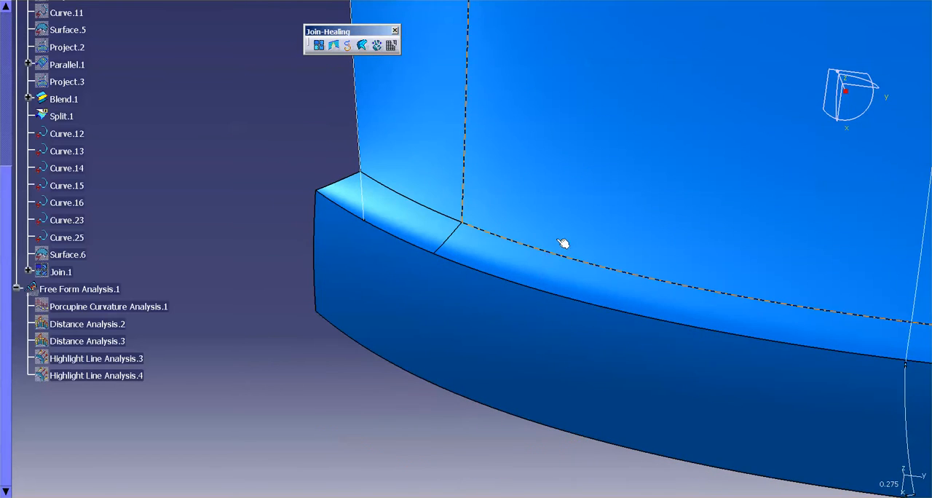
{"action": "left_click_drag", "start_coordinate": [562, 244], "coordinate": [565, 257]}
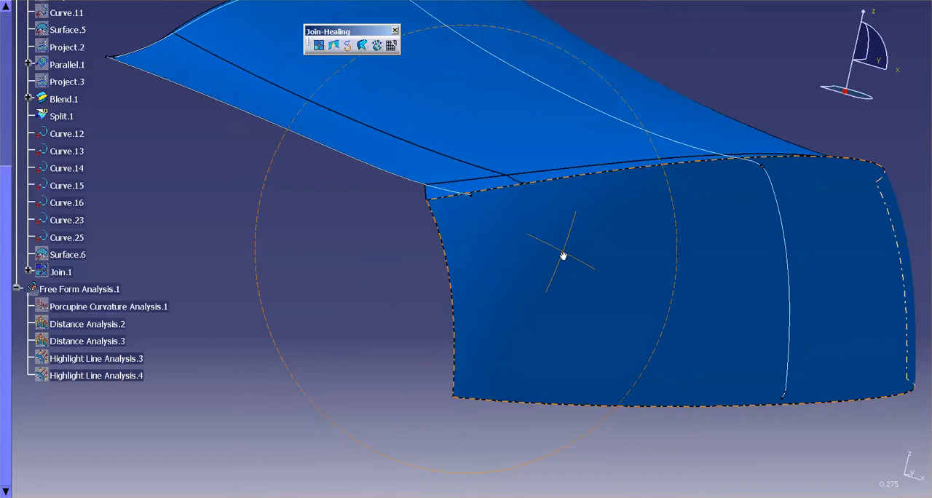
{"action": "left_click_drag", "start_coordinate": [562, 256], "coordinate": [215, 335]}
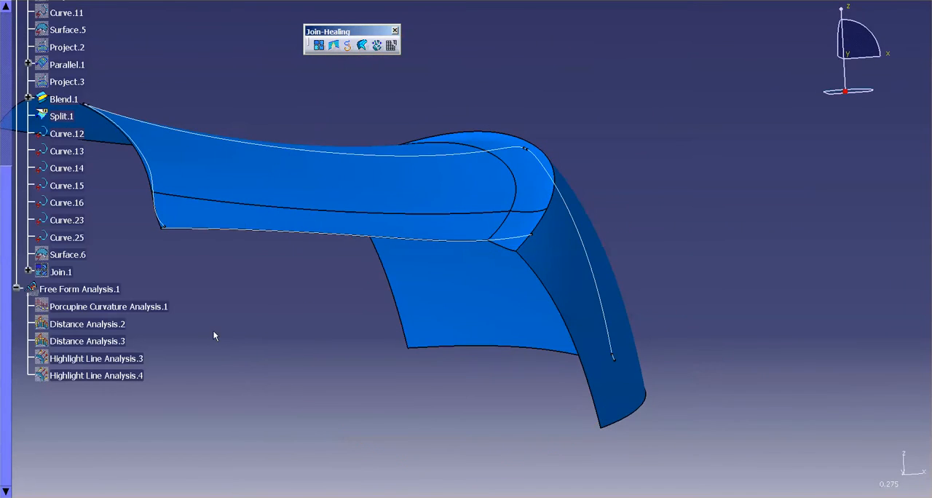
{"action": "right_click", "coordinate": [96, 376]}
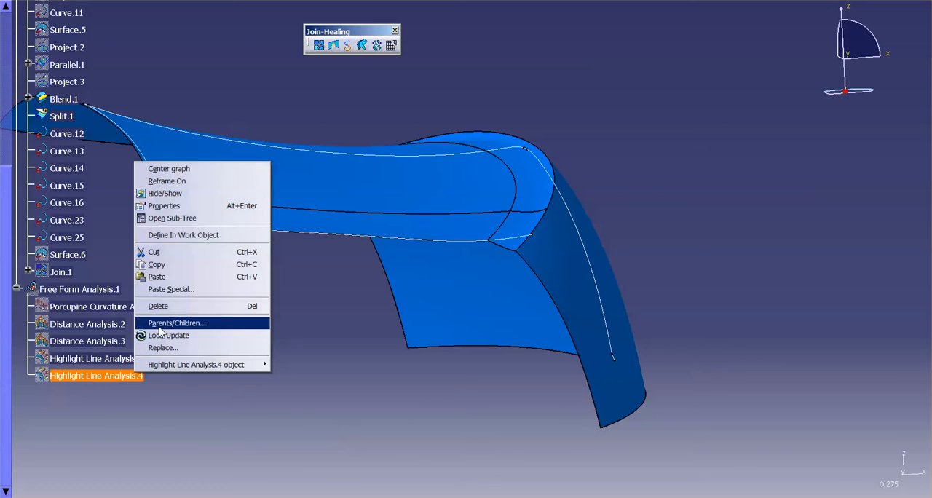
Show Highlight Line Analysis.4 on the joined fender and return to the FreeStyle workbench.
{"action": "left_click", "coordinate": [96, 376]}
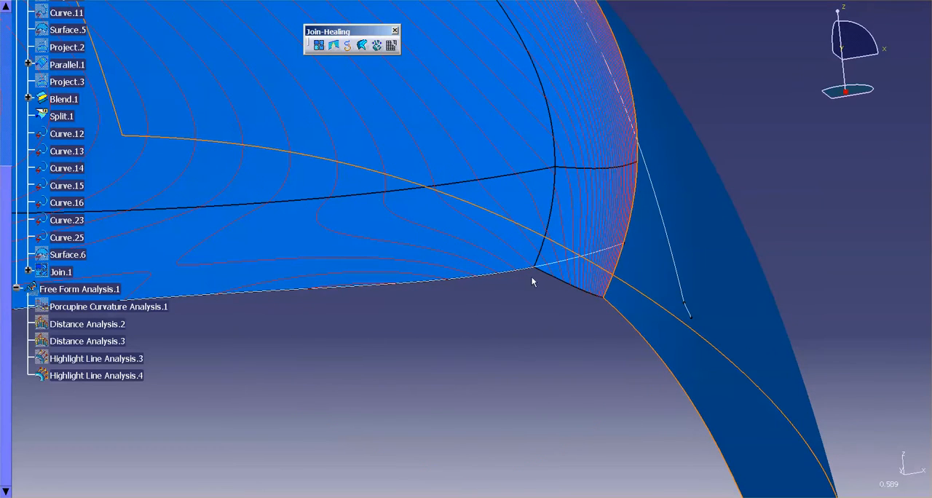
{"action": "left_click_drag", "start_coordinate": [531, 281], "coordinate": [571, 250]}
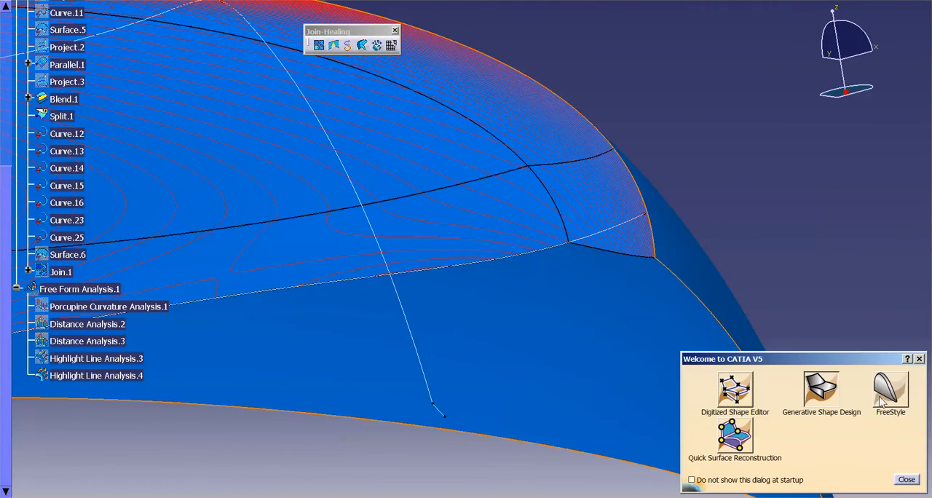
{"action": "left_click", "coordinate": [902, 479]}
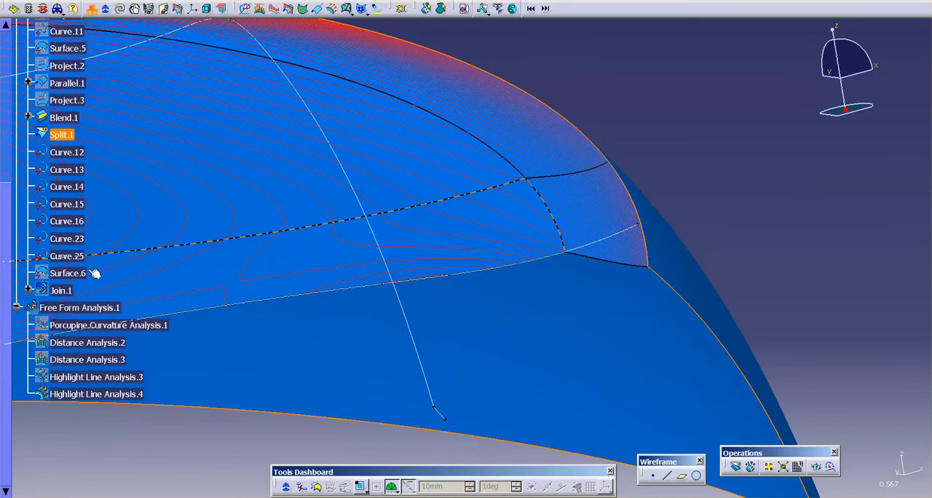
Reshape the Surface.6 patch by dragging several of its control points.
{"action": "left_click", "coordinate": [67, 274]}
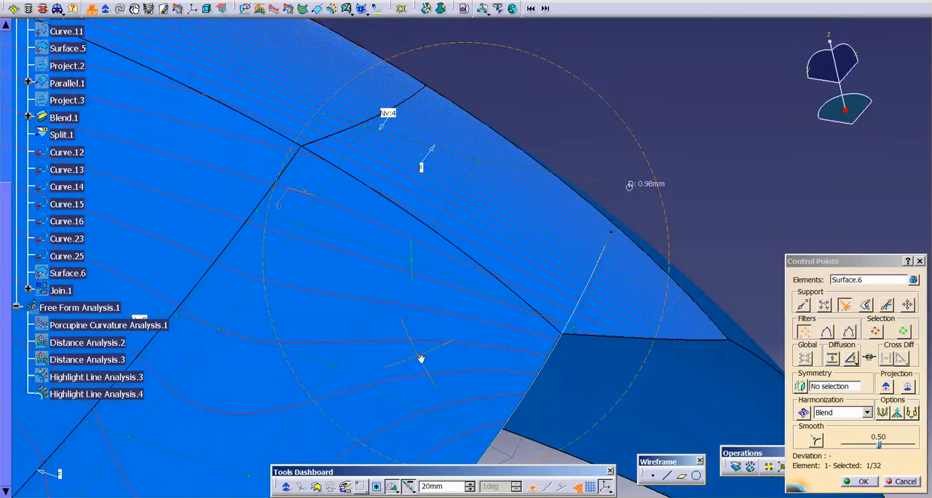
{"action": "left_click_drag", "start_coordinate": [421, 358], "coordinate": [464, 165]}
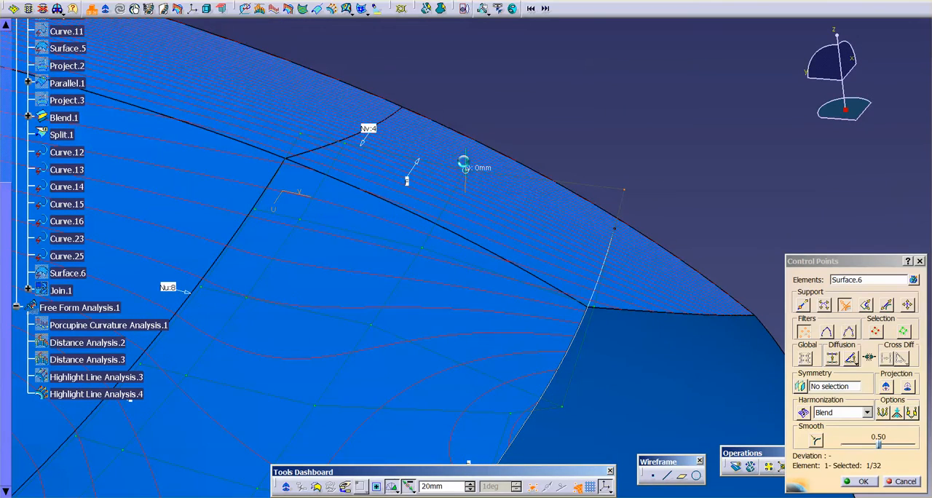
{"action": "left_click_drag", "start_coordinate": [463, 166], "coordinate": [455, 314]}
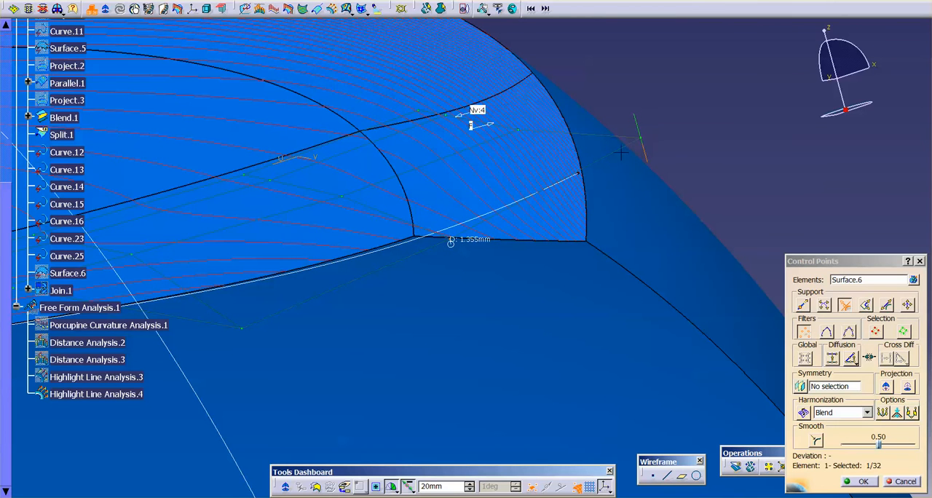
{"action": "left_click_drag", "start_coordinate": [450, 240], "coordinate": [641, 135]}
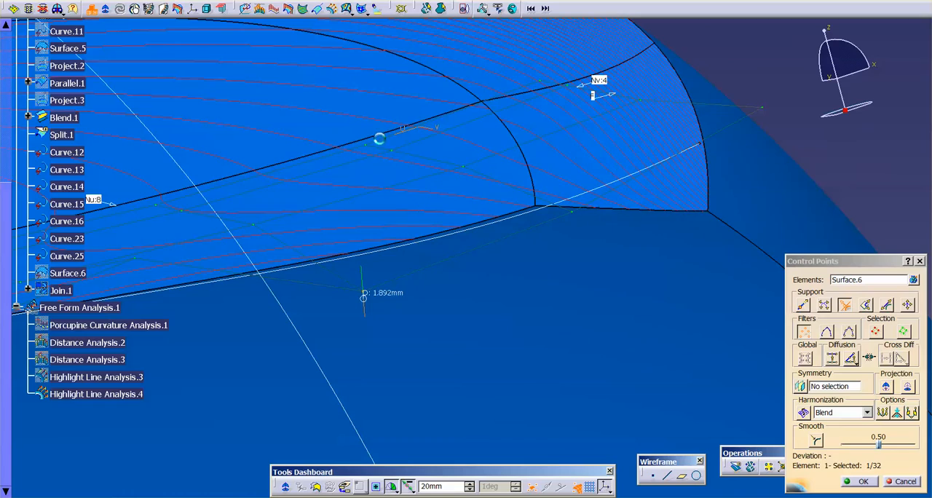
{"action": "left_click_drag", "start_coordinate": [378, 139], "coordinate": [384, 397]}
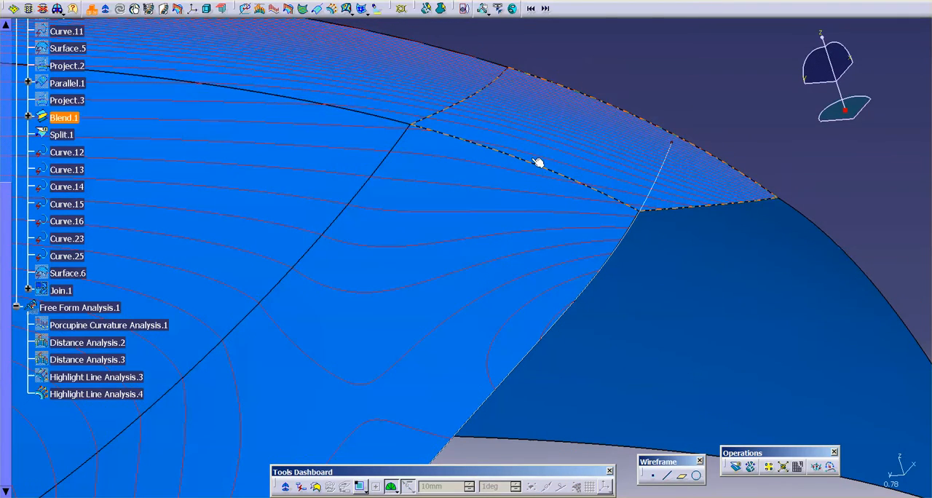
Hide Highlight Line Analysis.4 and inspect the Blend.1–Split.1 connection combs (0 mm gap, 0.334° tangency).
{"action": "right_click", "coordinate": [97, 395]}
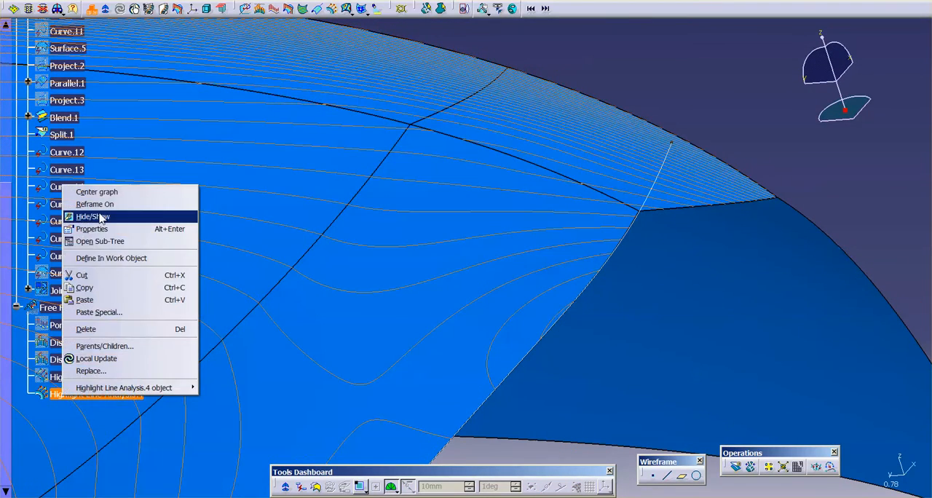
{"action": "left_click", "coordinate": [93, 216]}
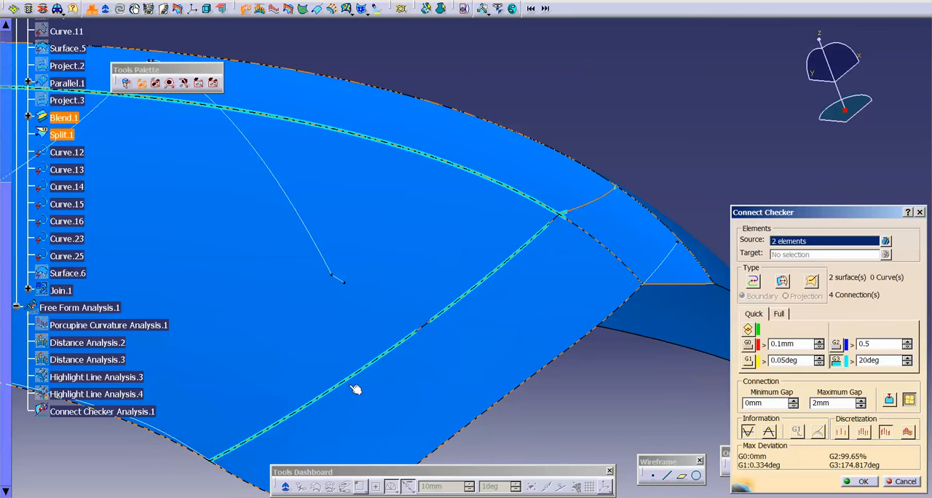
{"action": "mouse_move", "coordinate": [510, 254]}
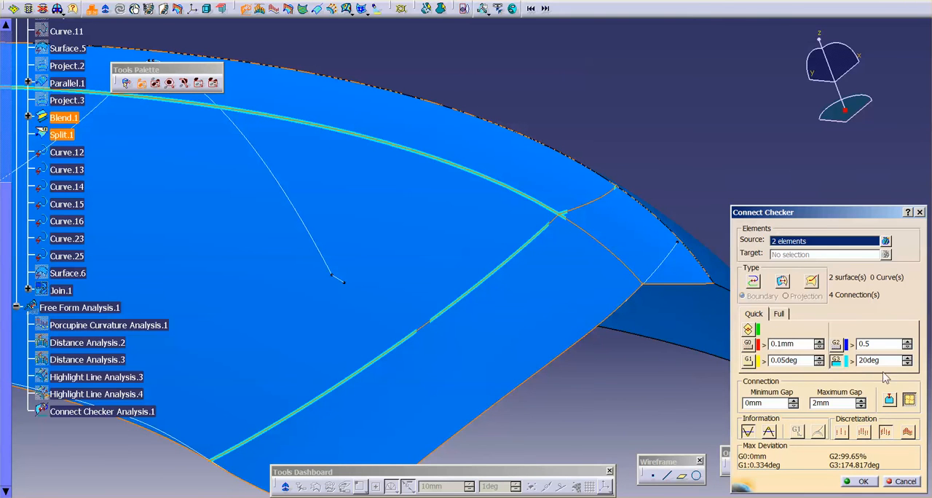
{"action": "mouse_move", "coordinate": [842, 364]}
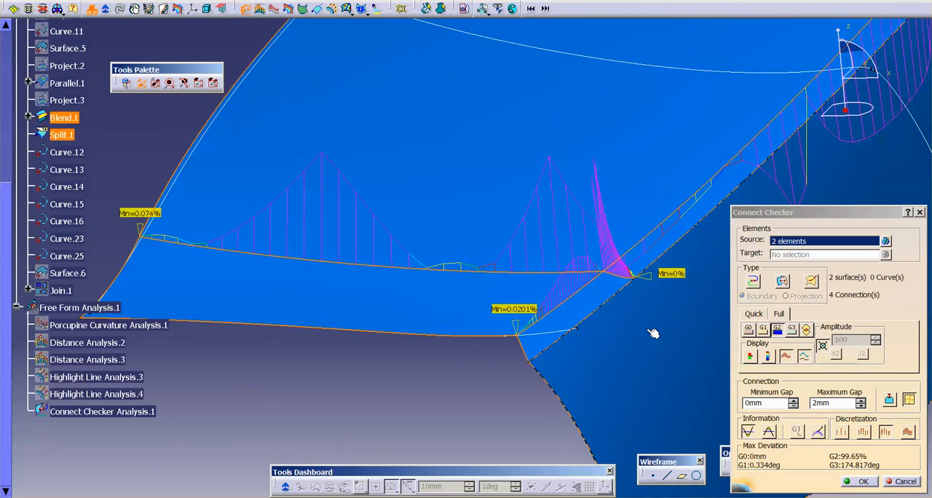
{"action": "mouse_move", "coordinate": [652, 332]}
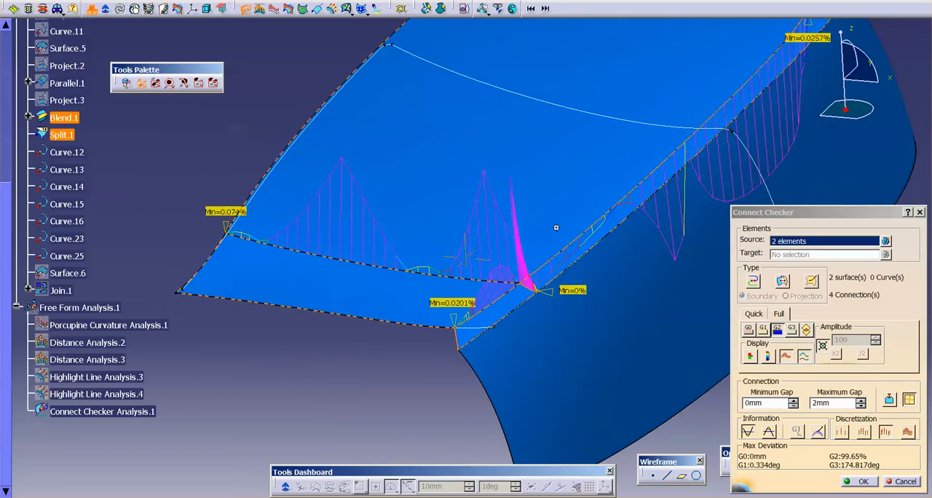
{"action": "left_click_drag", "start_coordinate": [556, 227], "coordinate": [673, 367]}
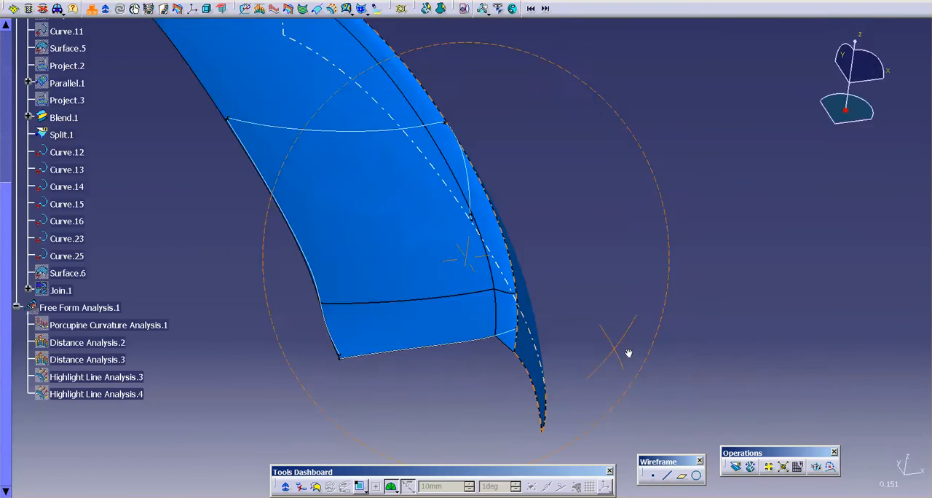
Mirror Surface.6 across the yz plane as Symmetry.1.
{"action": "left_click_drag", "start_coordinate": [629, 353], "coordinate": [443, 361]}
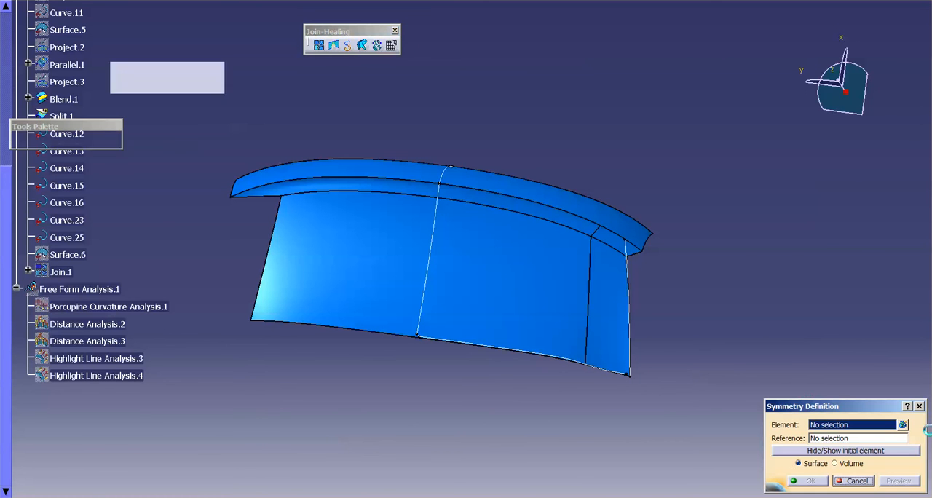
{"action": "left_click", "coordinate": [67, 254]}
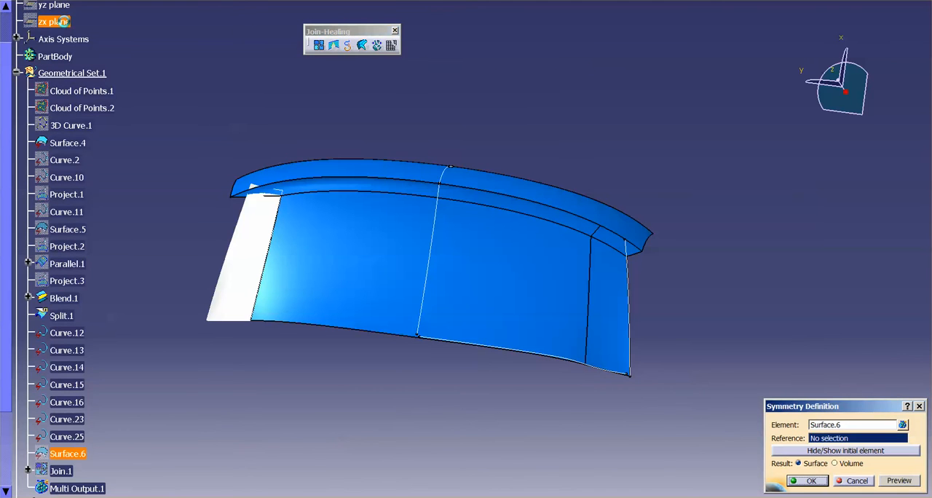
{"action": "left_click", "coordinate": [808, 481]}
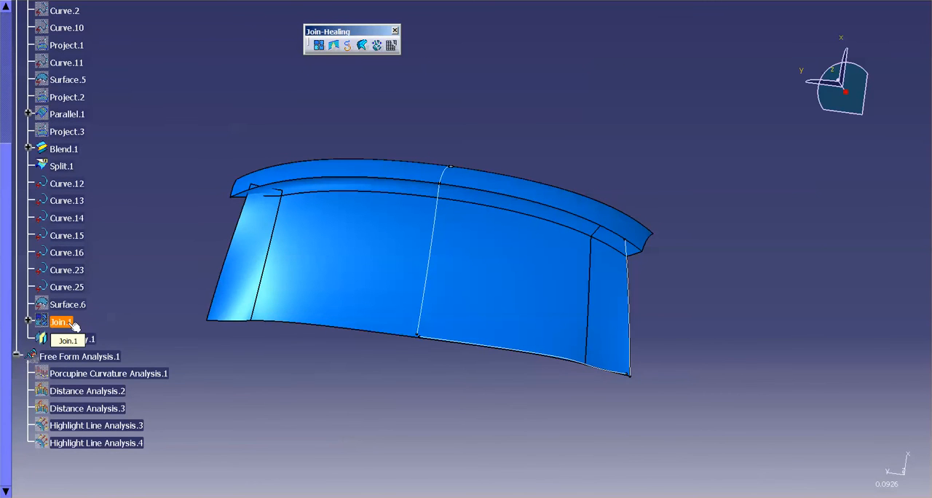
Add Symmetry.1 to Join.1 alongside Surface.5 and Surface.6.
{"action": "double_click", "coordinate": [61, 322]}
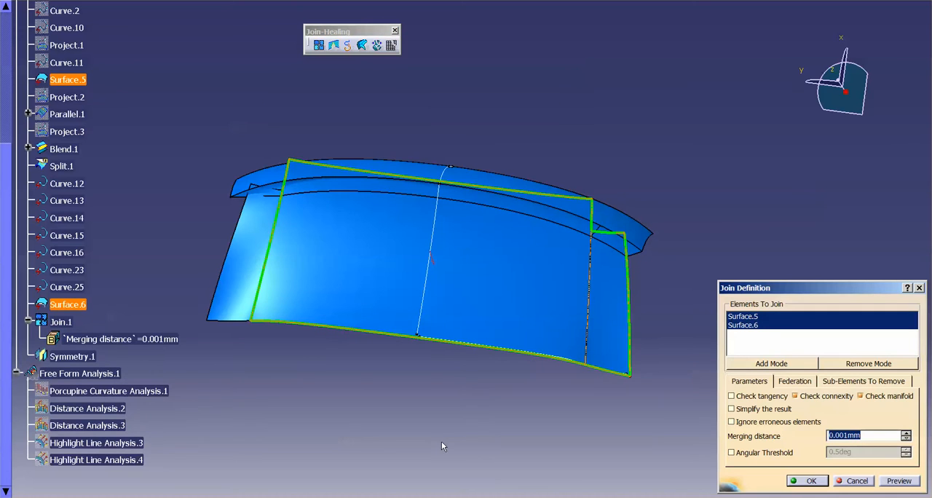
{"action": "left_click", "coordinate": [71, 355]}
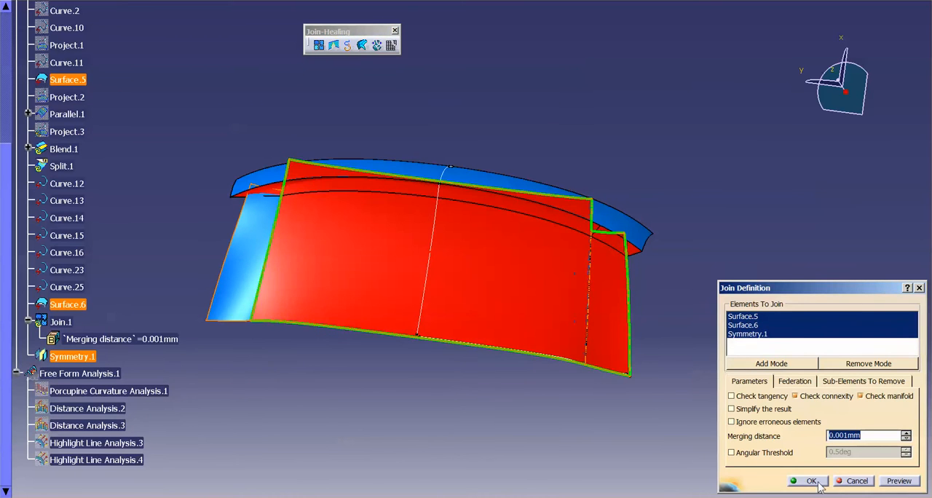
{"action": "left_click", "coordinate": [810, 481]}
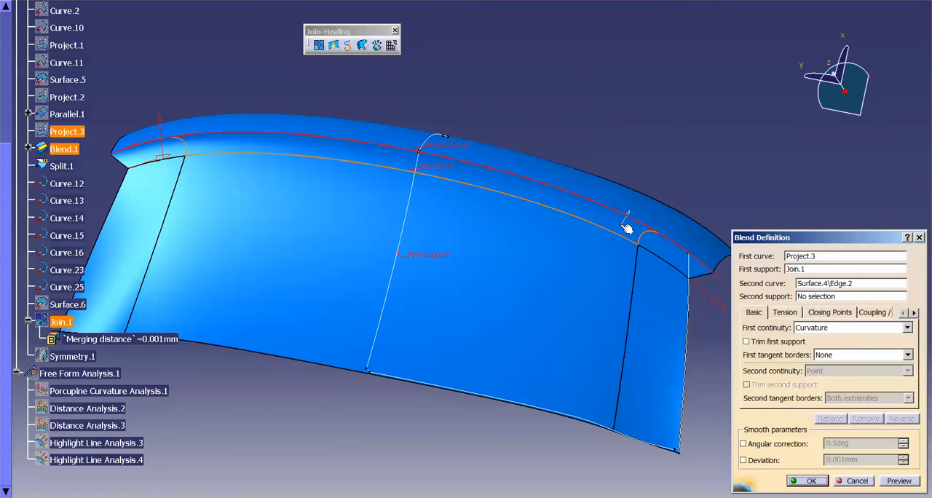
{"action": "mouse_move", "coordinate": [673, 265]}
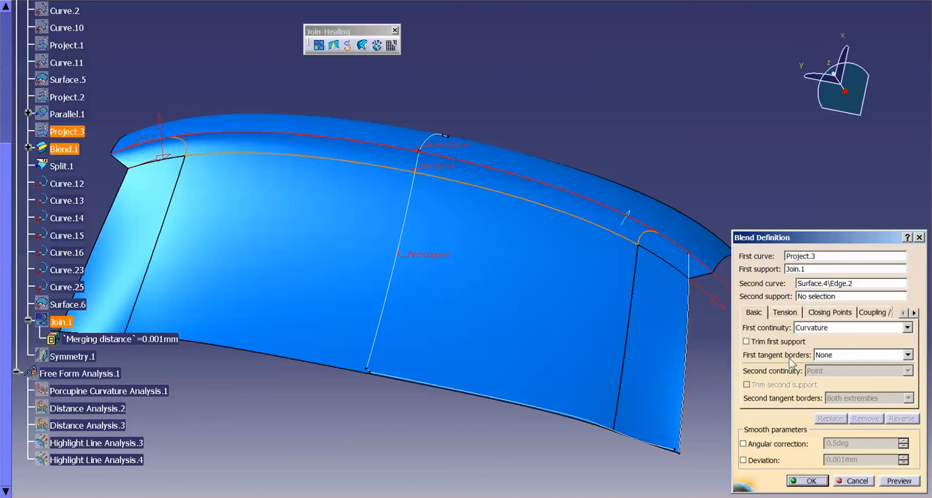
{"action": "left_click", "coordinate": [905, 355]}
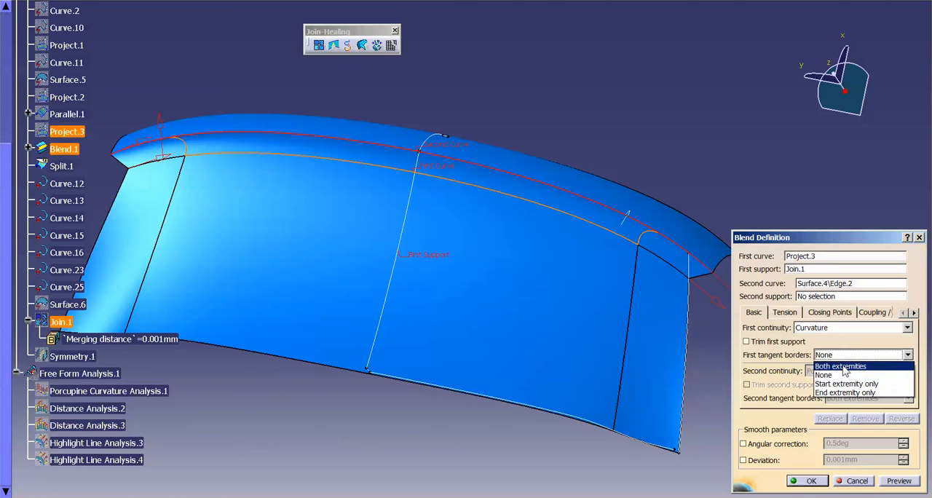
{"action": "left_click", "coordinate": [846, 481]}
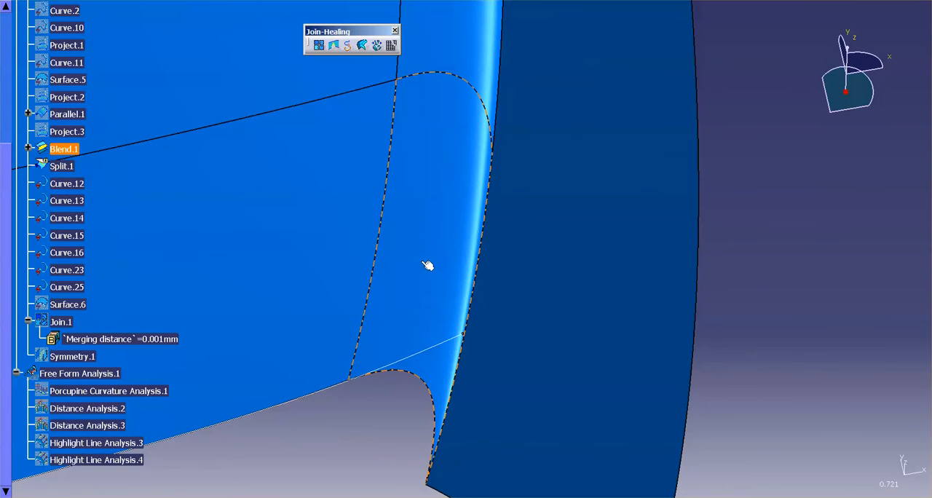
{"action": "double_click", "coordinate": [64, 149]}
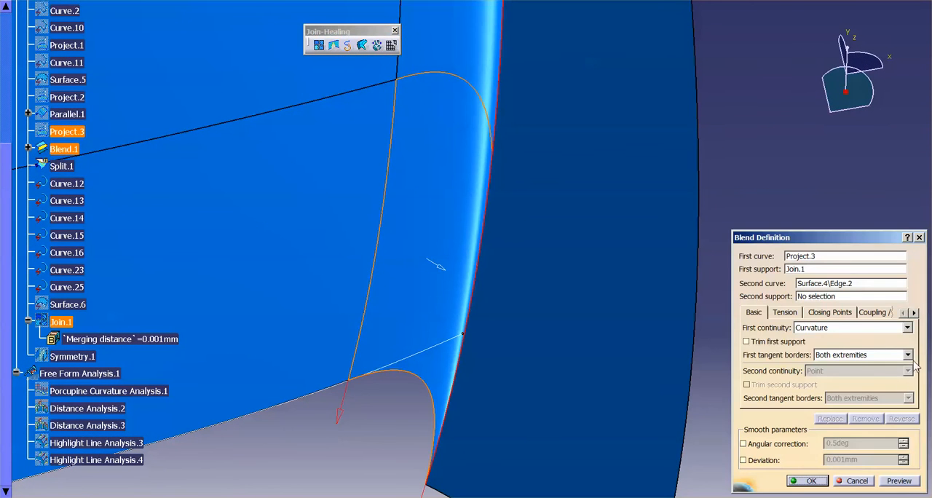
{"action": "left_click", "coordinate": [903, 355]}
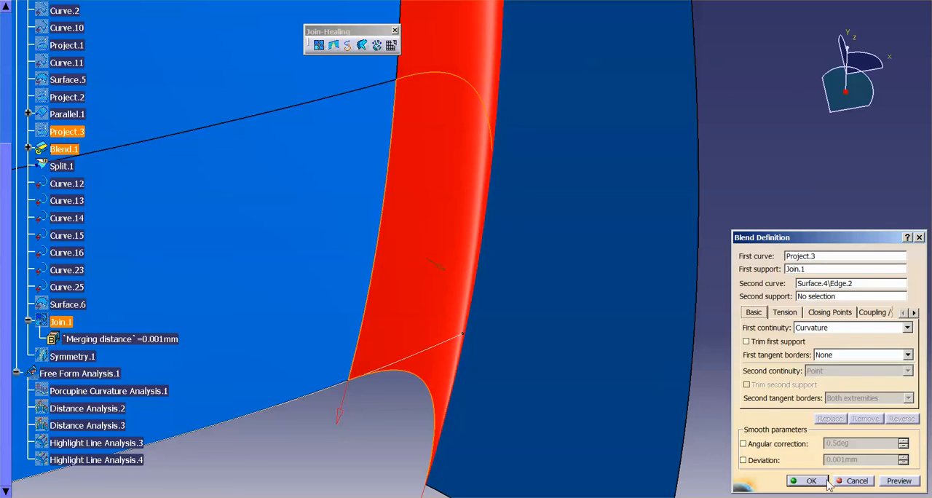
{"action": "left_click", "coordinate": [811, 480]}
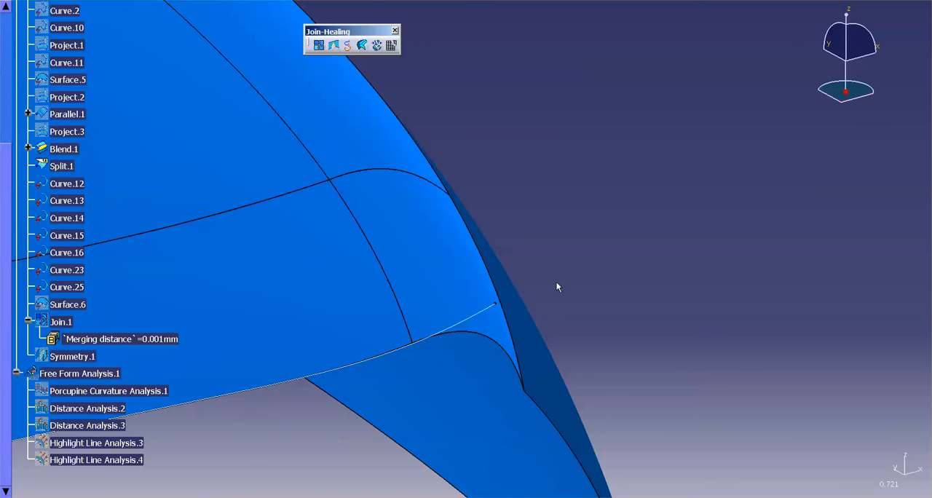
{"action": "mouse_move", "coordinate": [603, 175]}
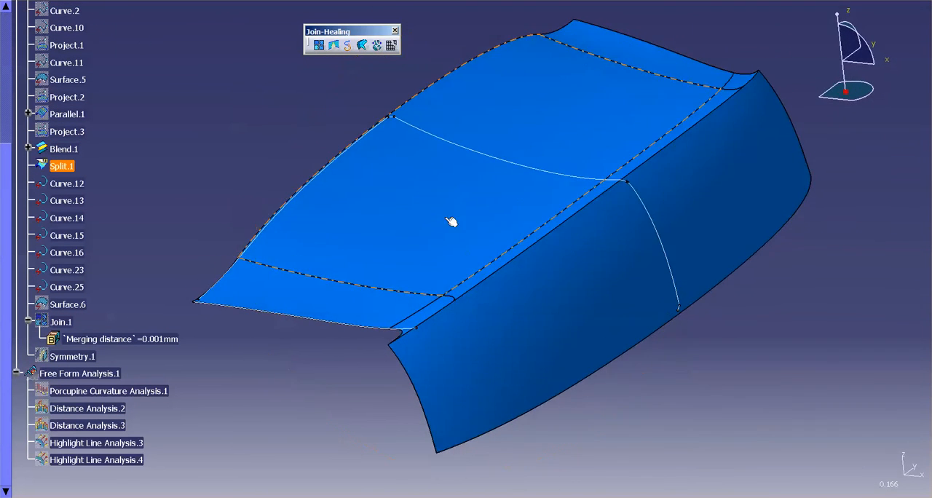
{"action": "left_click_drag", "start_coordinate": [452, 222], "coordinate": [536, 255]}
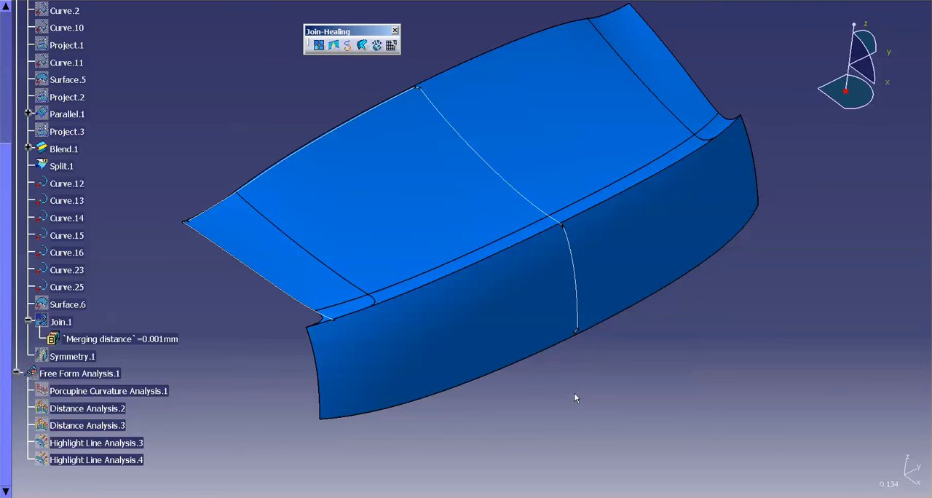
{"action": "mouse_move", "coordinate": [268, 271]}
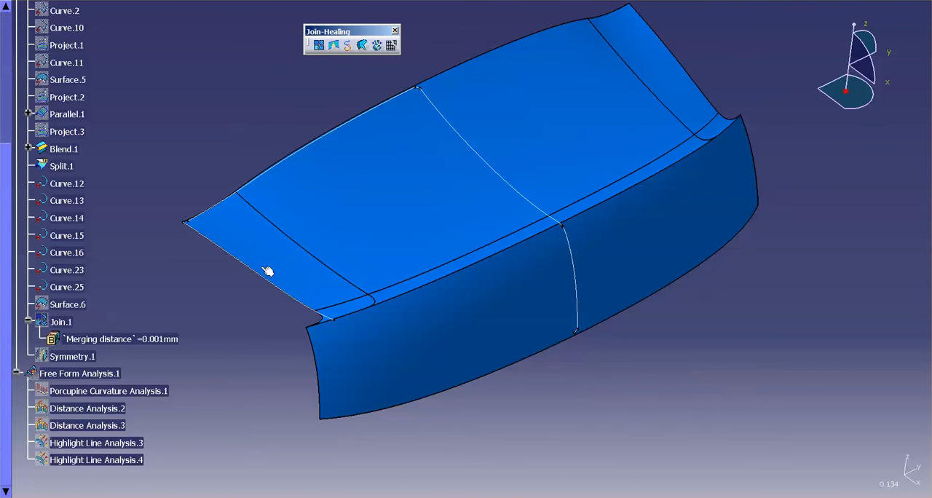
{"action": "mouse_move", "coordinate": [213, 338]}
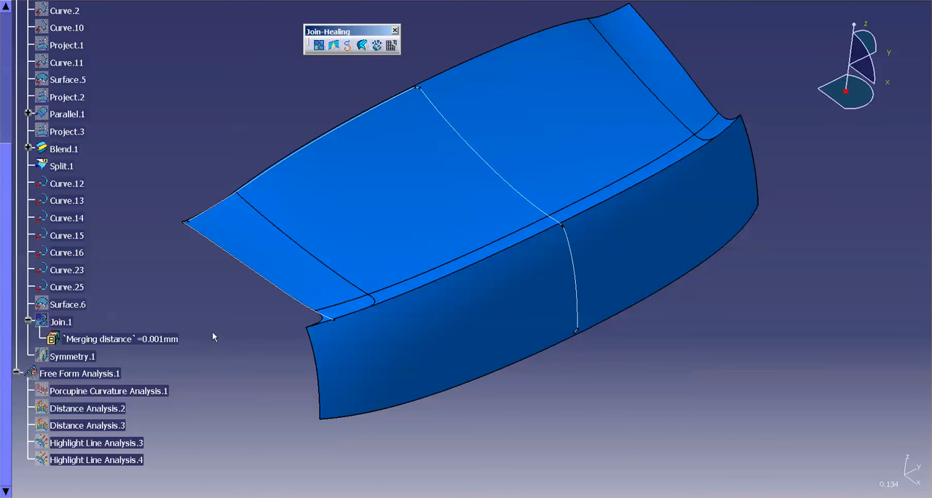